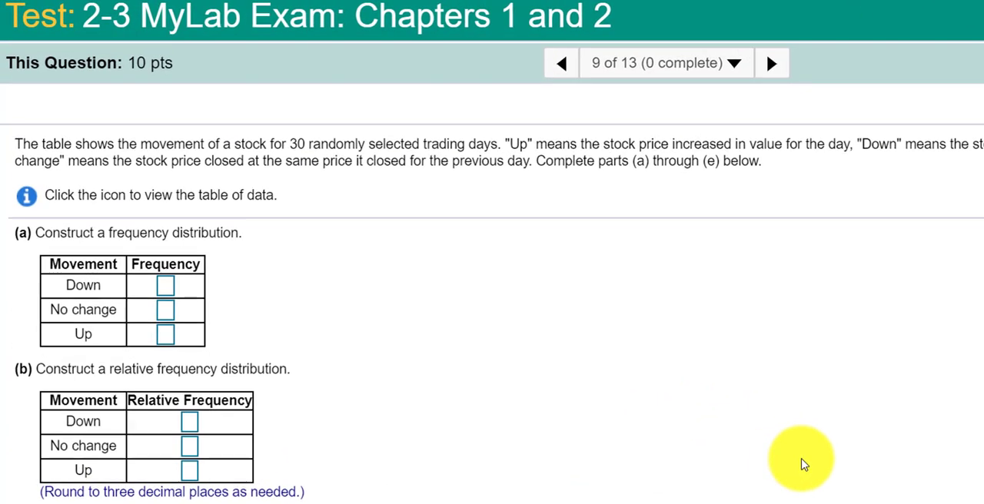
pyautogui.moveTo(583, 349)
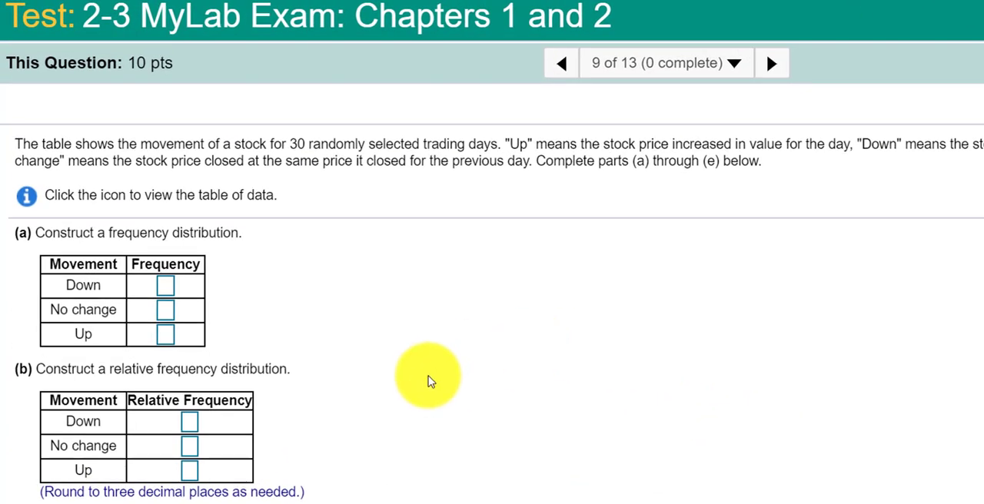
pyautogui.moveTo(387, 293)
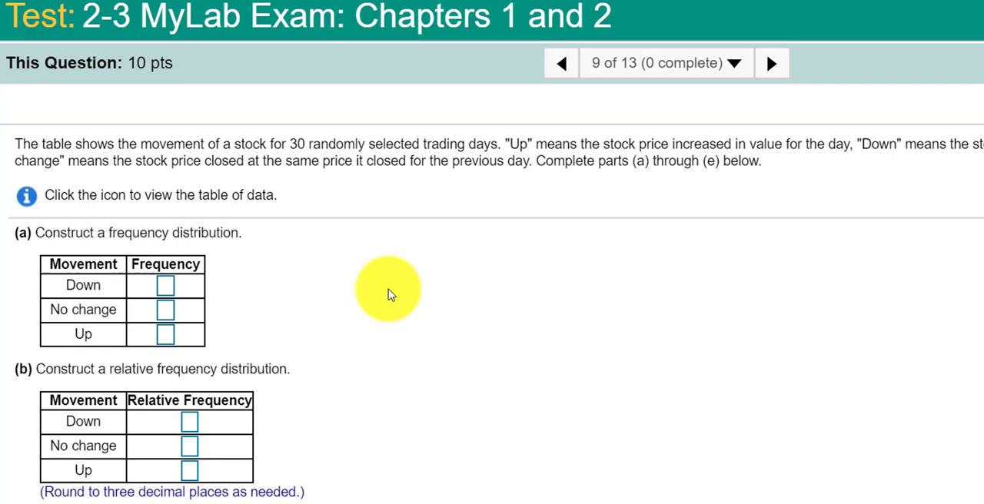
# Show the stock movement data table with its export options
pyautogui.scroll(-3)
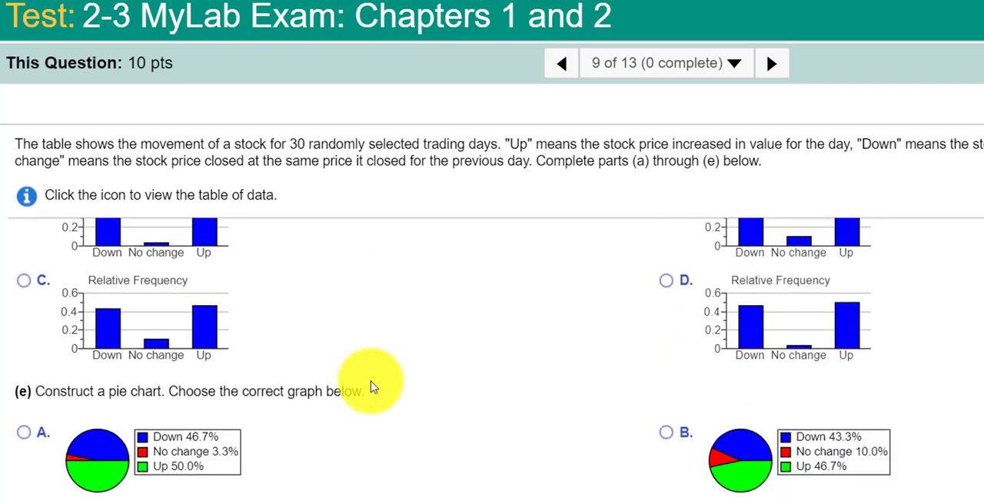
pyautogui.moveTo(644, 344)
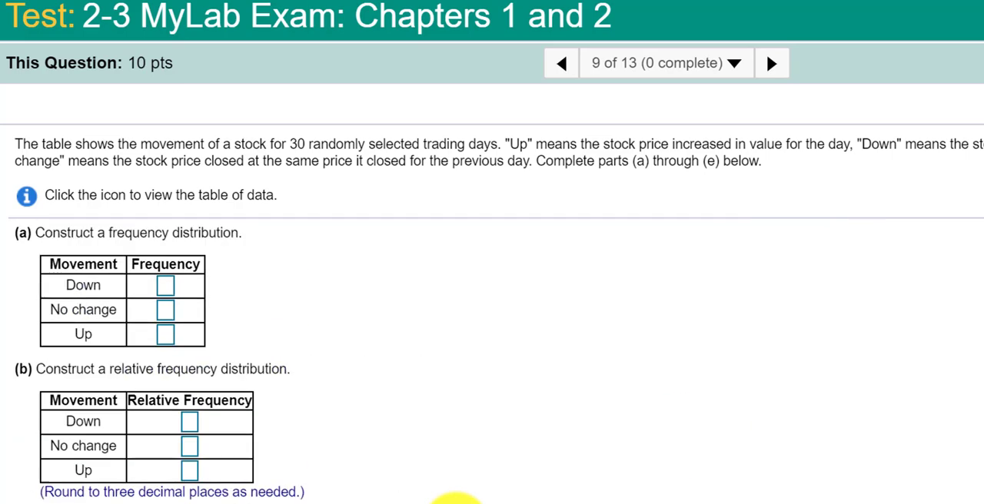
pyautogui.click(25, 197)
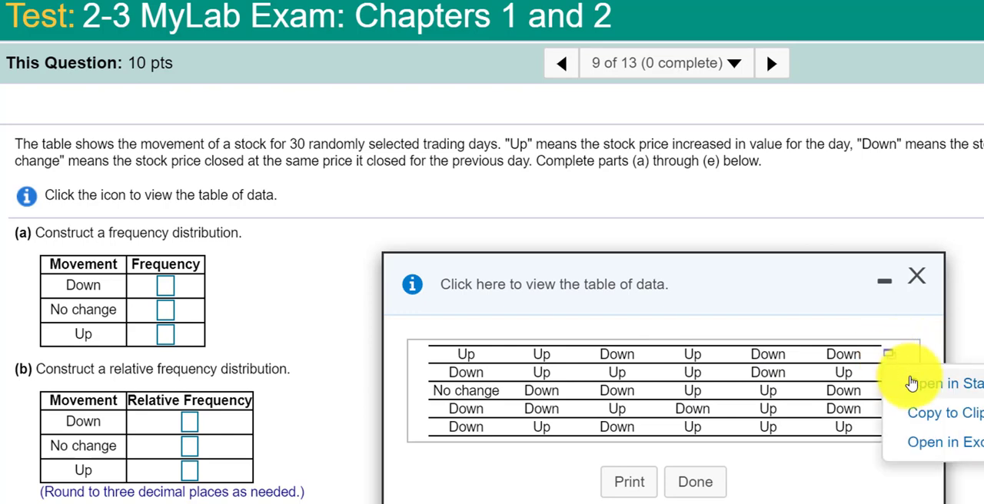
# Send the 30 stock movements to StatCrunch as a data set
pyautogui.click(946, 382)
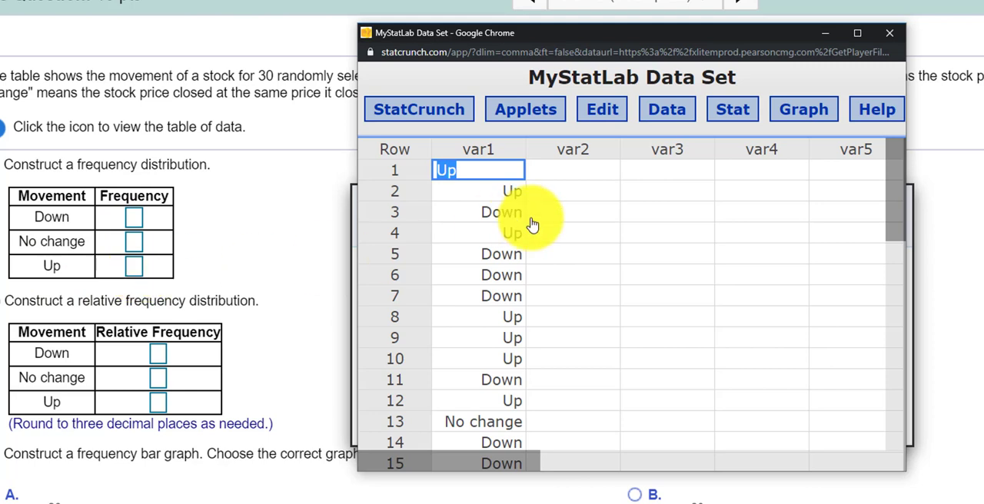
pyautogui.moveTo(899, 477)
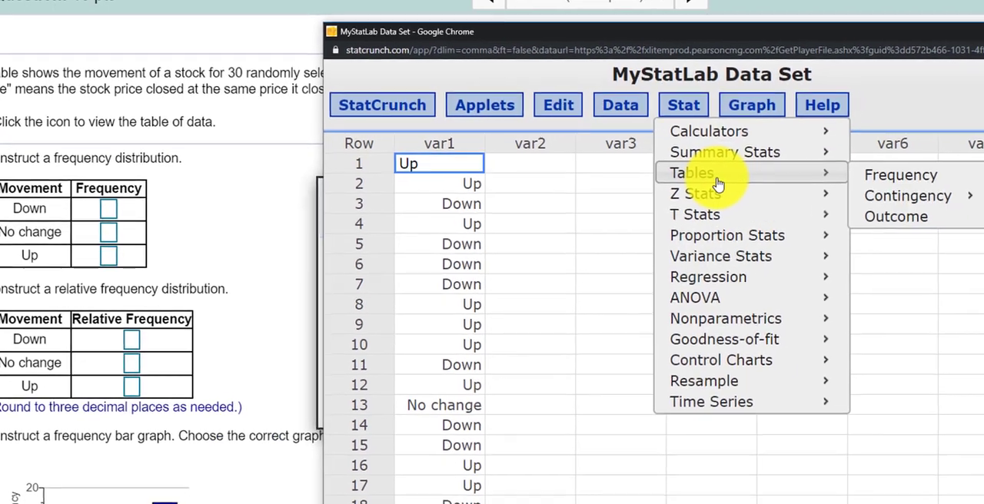
# Compute a var1 frequency table with relative frequencies (Down 14, No change 1, Up 15) and sort the data
pyautogui.click(899, 174)
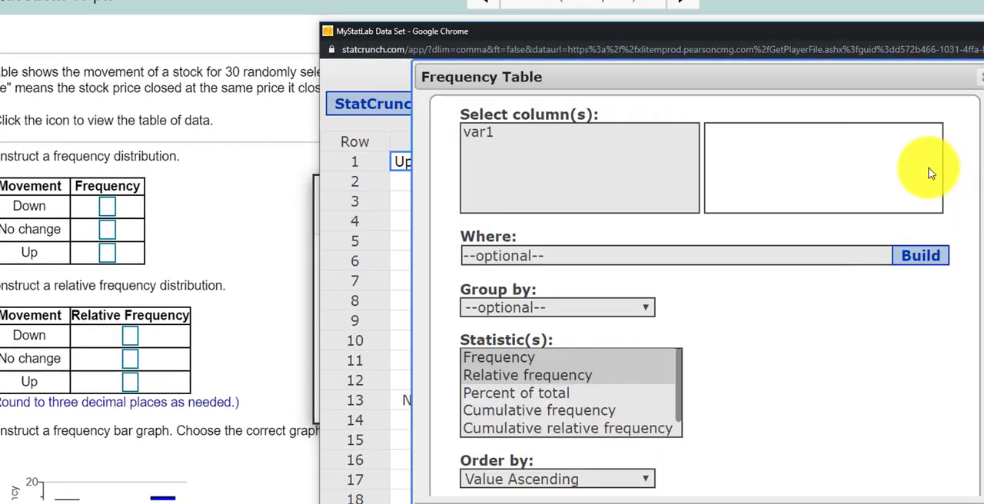
pyautogui.click(475, 132)
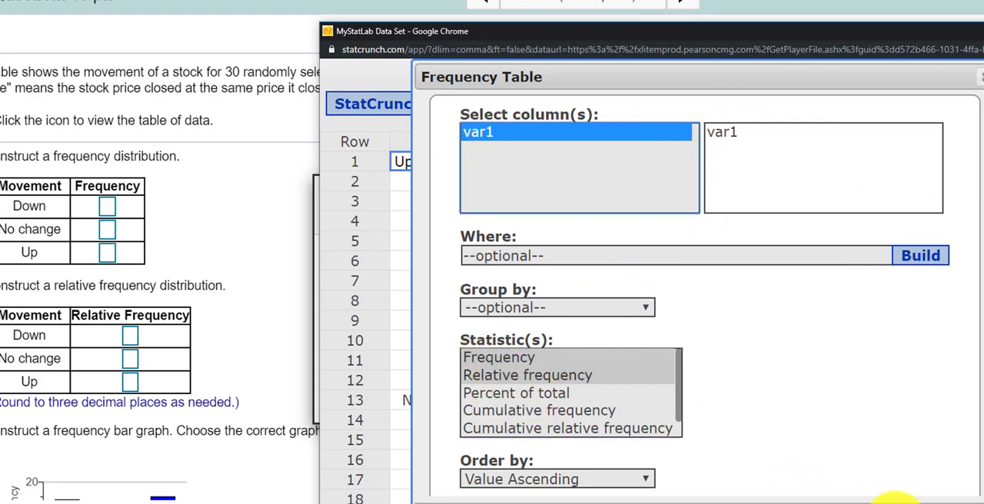
pyautogui.click(919, 255)
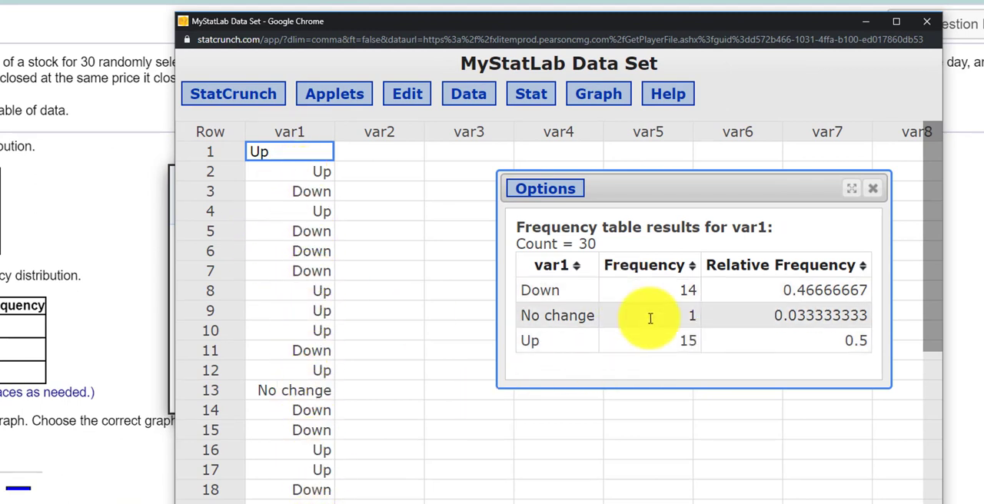
pyautogui.moveTo(425, 178)
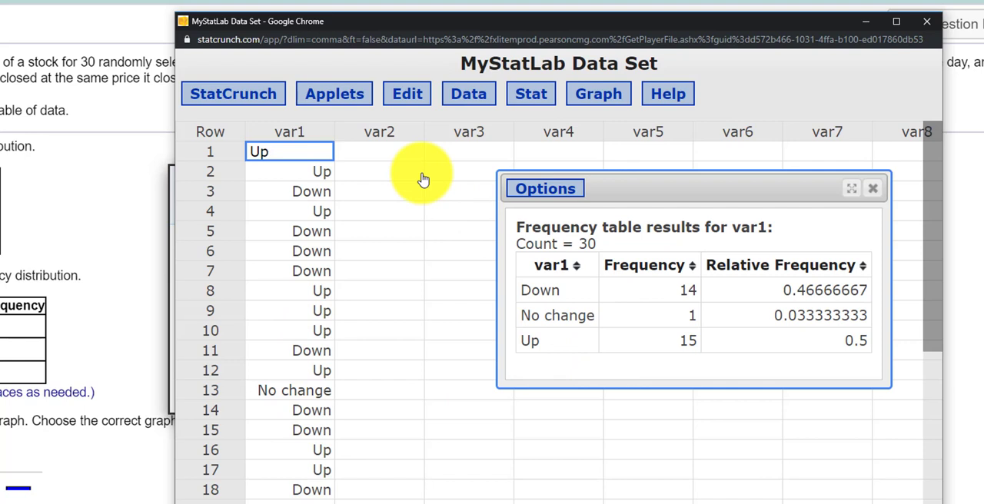
pyautogui.click(323, 132)
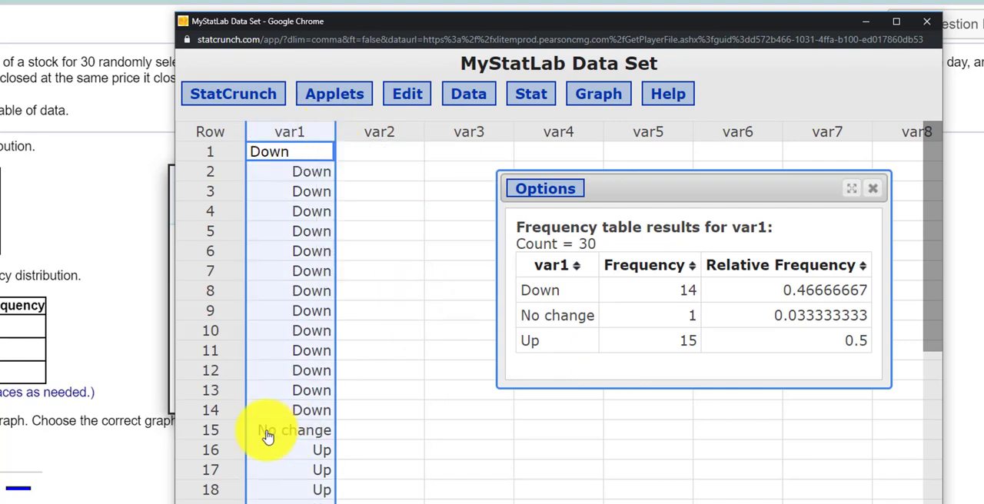
pyautogui.moveTo(215, 269)
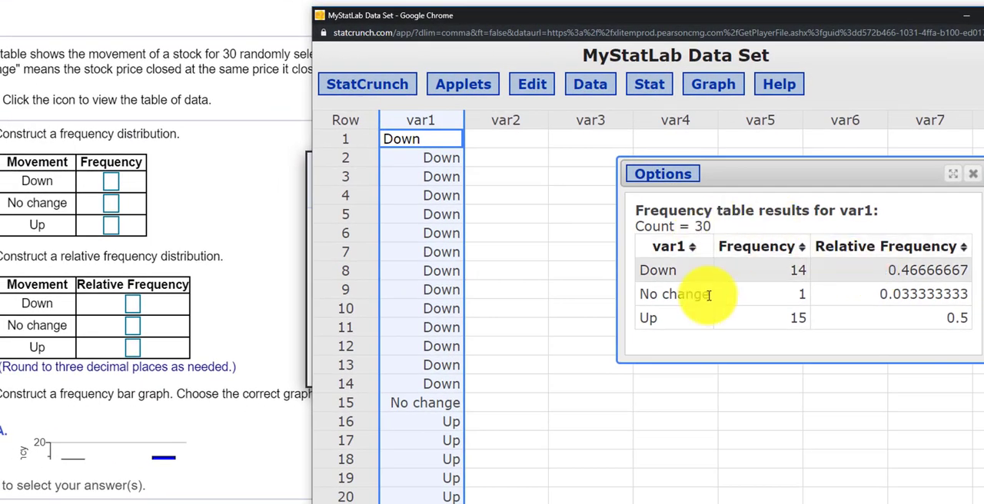
pyautogui.moveTo(554, 16)
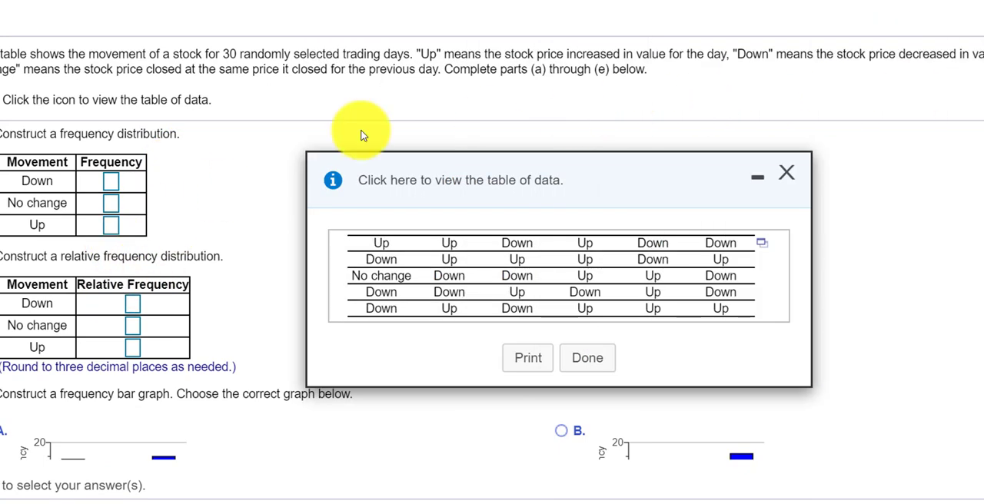
# Enter frequencies 14, 1, 15 and relative frequencies .467, .033, .5 for Down, No change, Up
pyautogui.click(111, 181)
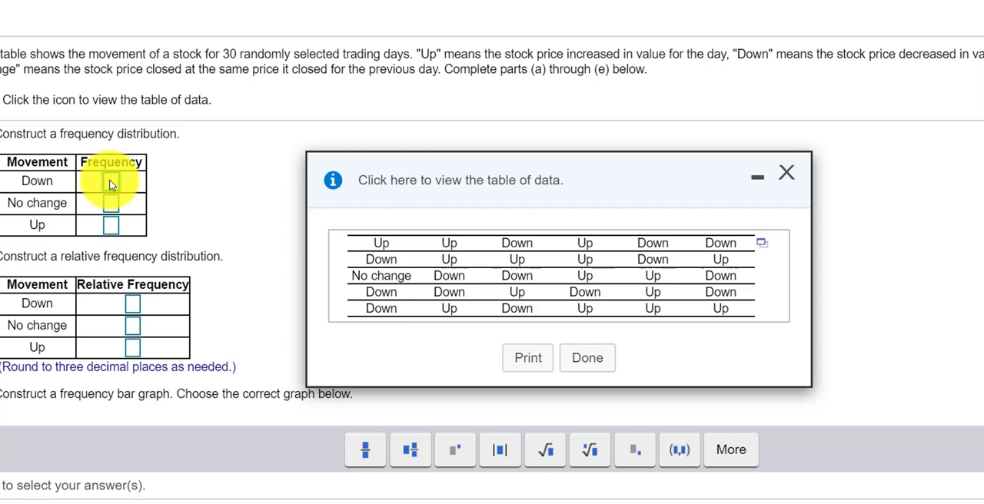
pyautogui.write('14')
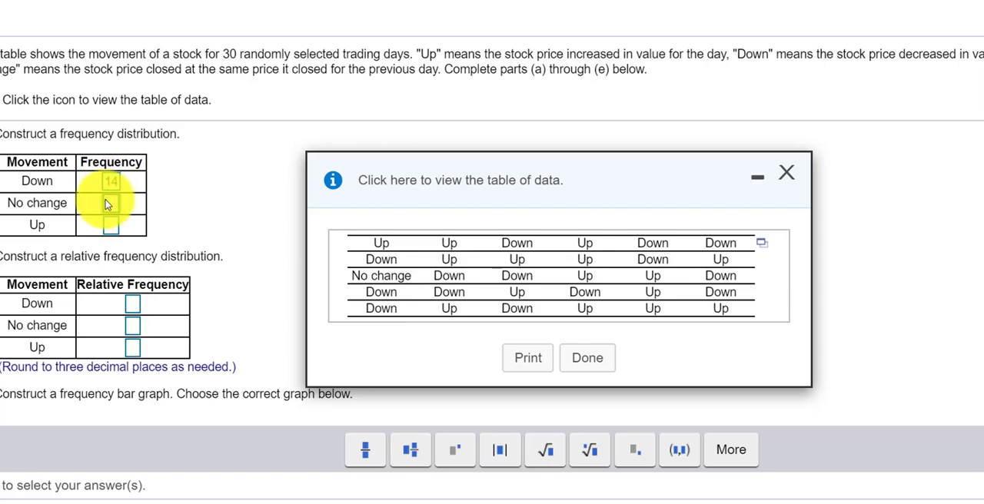
pyautogui.write('1')
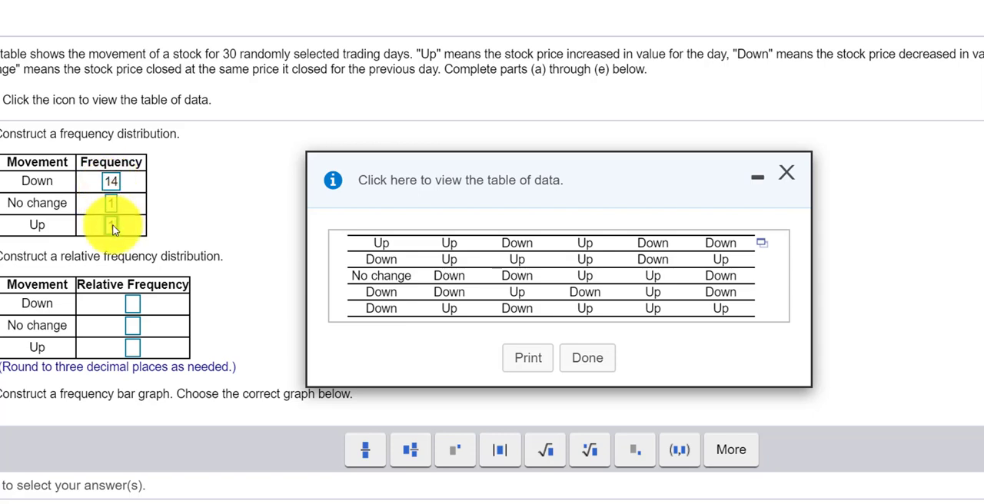
pyautogui.write('15')
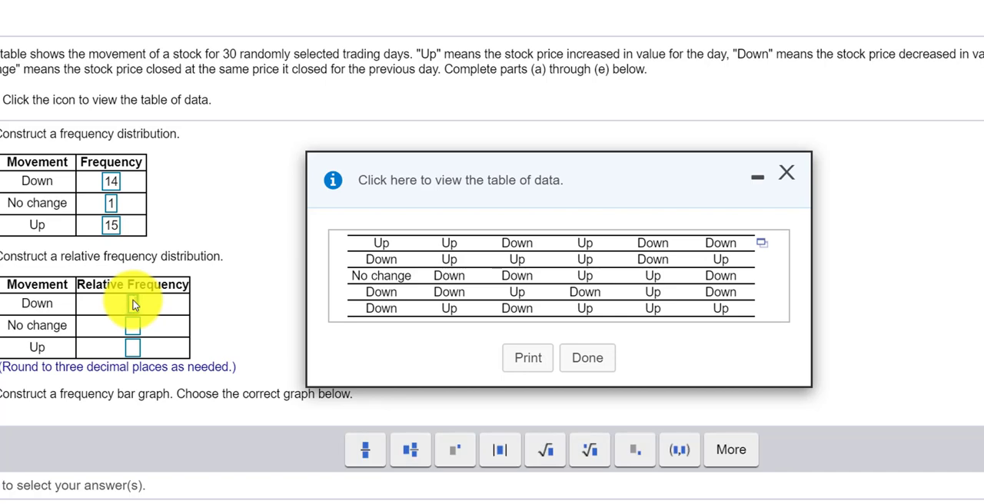
pyautogui.write('.467')
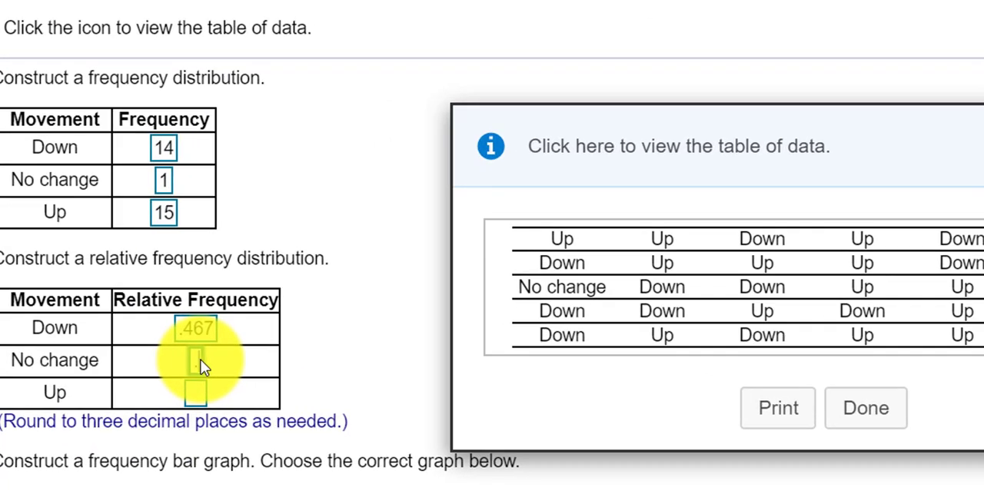
pyautogui.write('.033')
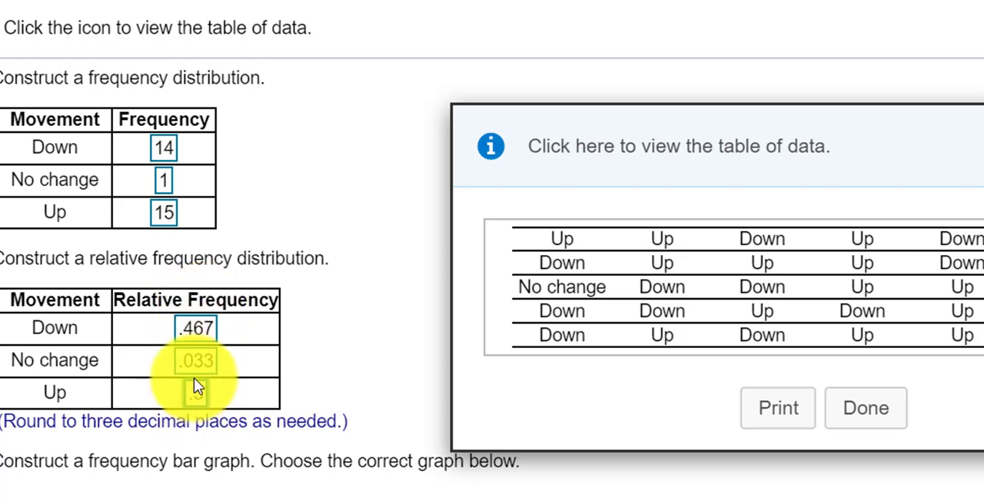
pyautogui.write('.5')
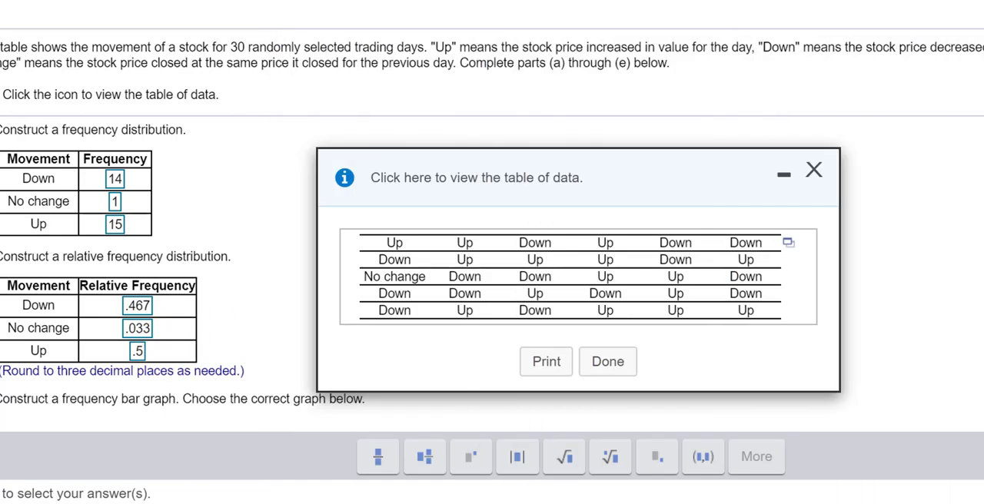
pyautogui.moveTo(815, 169)
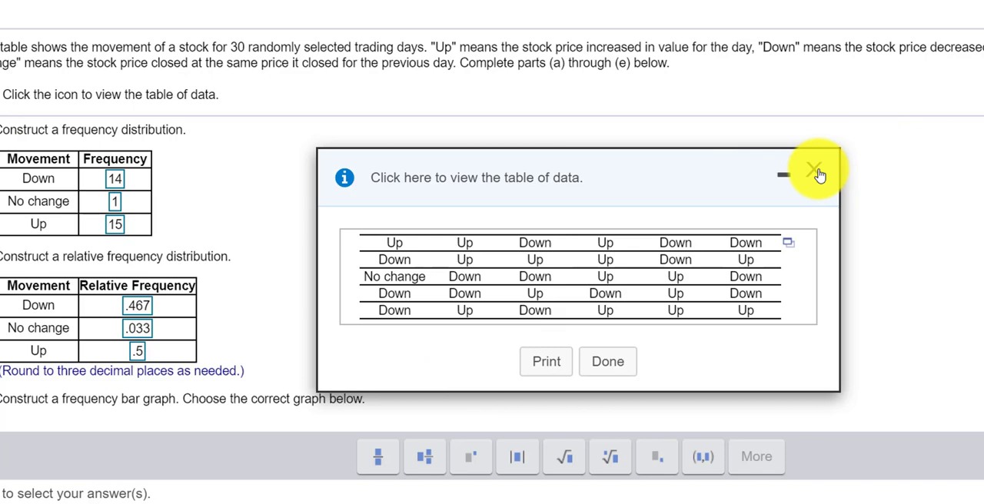
# Close the data table and choose graph A as the frequency bar graph for part (c)
pyautogui.click(815, 169)
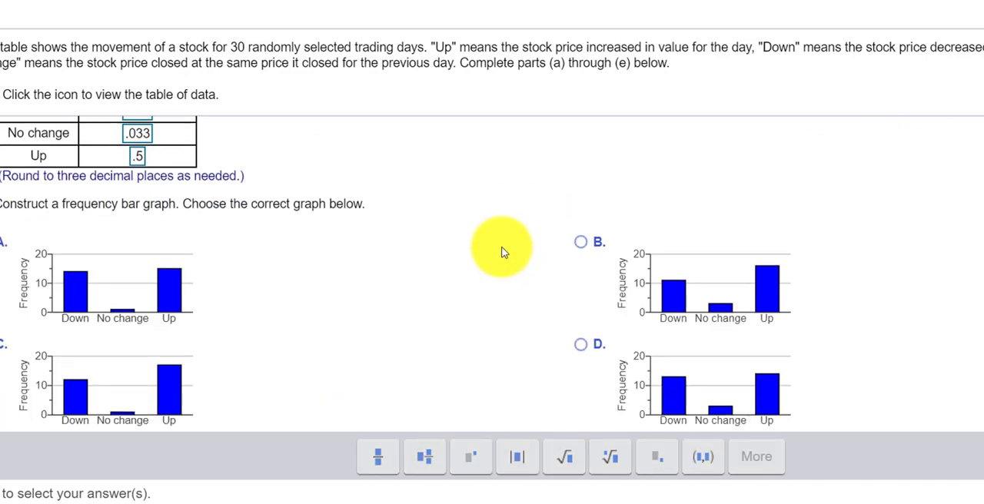
pyautogui.scroll(-3)
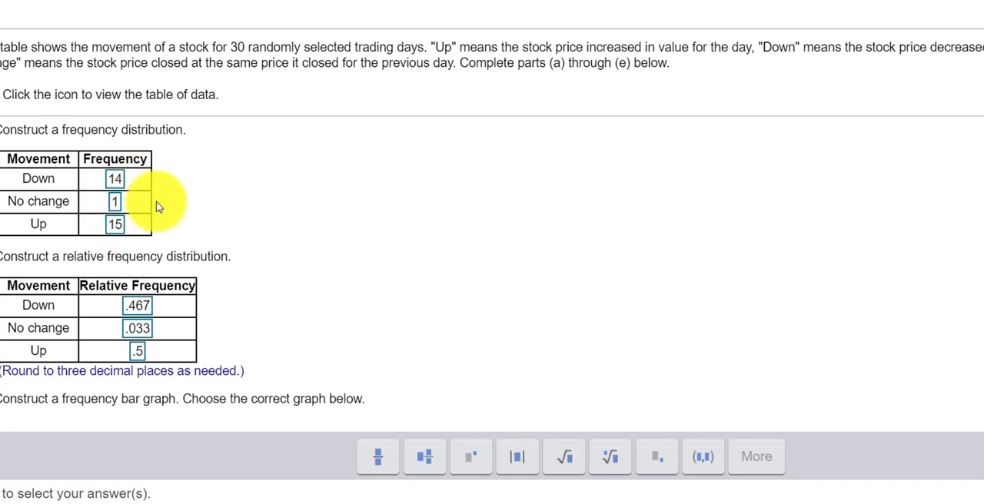
pyautogui.scroll(-3)
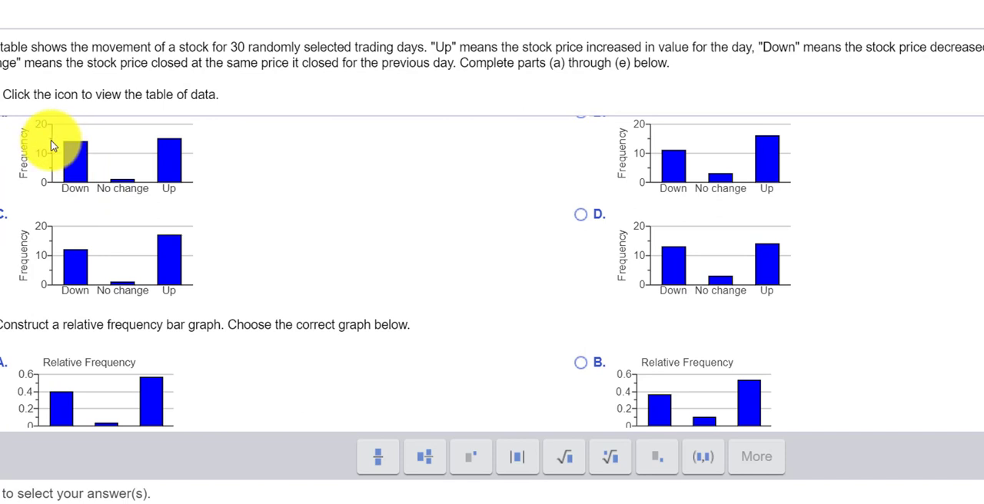
pyautogui.moveTo(73, 146)
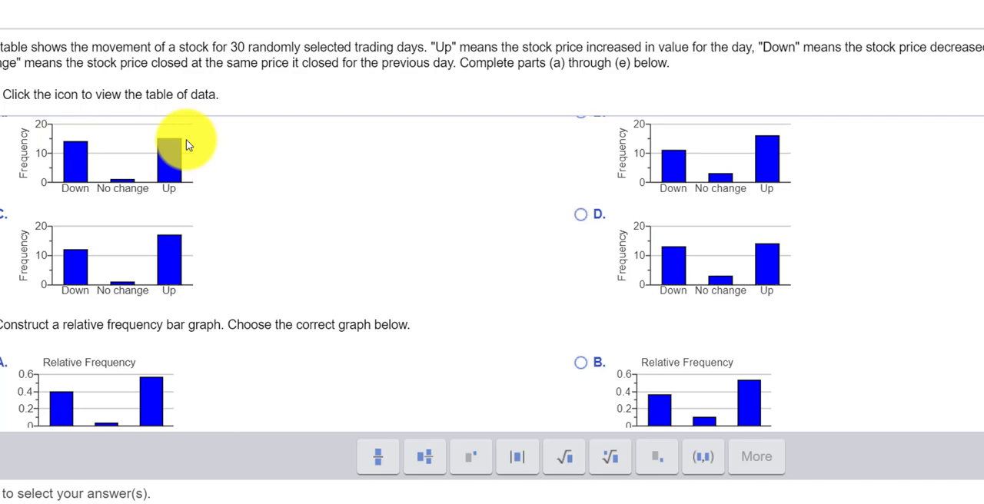
pyautogui.scroll(-3)
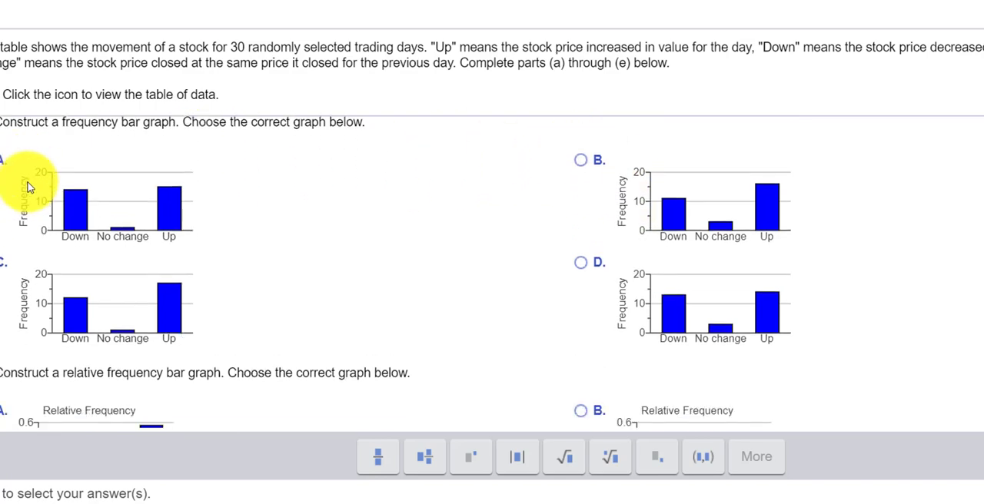
pyautogui.scroll(-3)
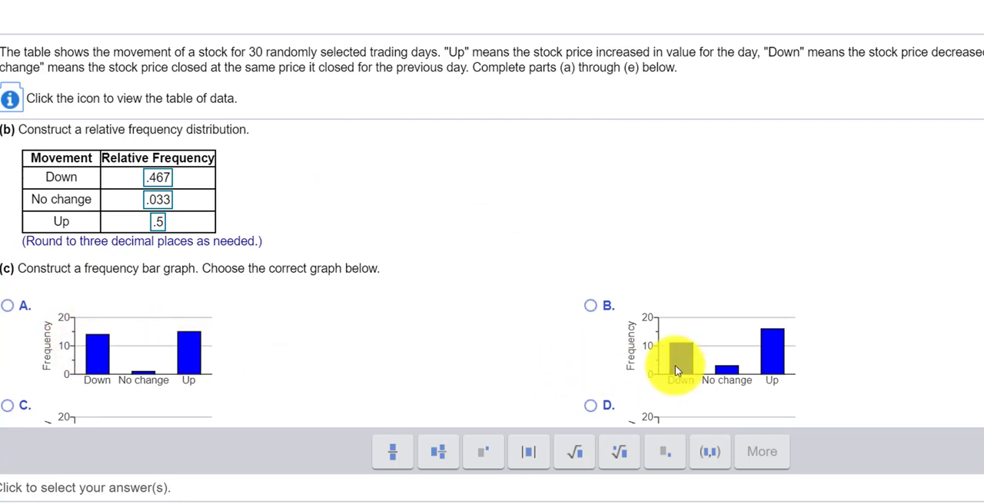
pyautogui.scroll(-3)
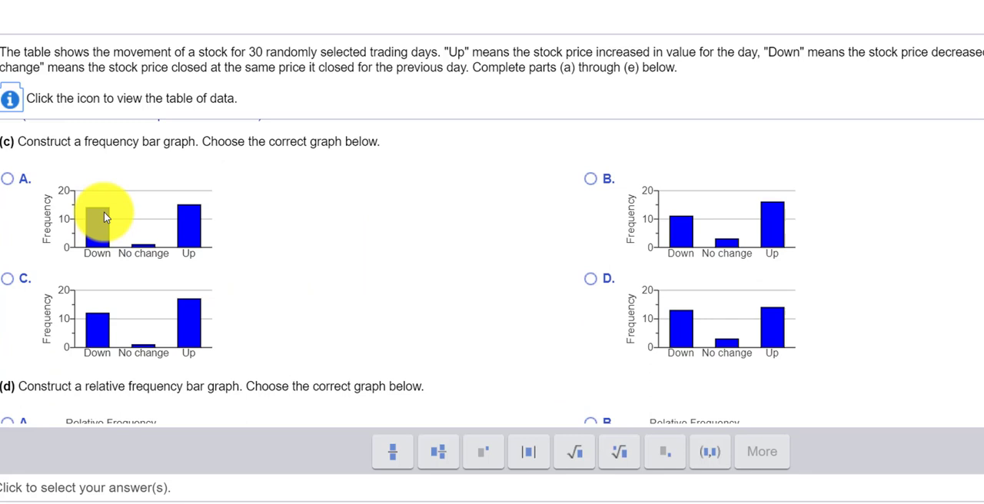
pyautogui.moveTo(214, 242)
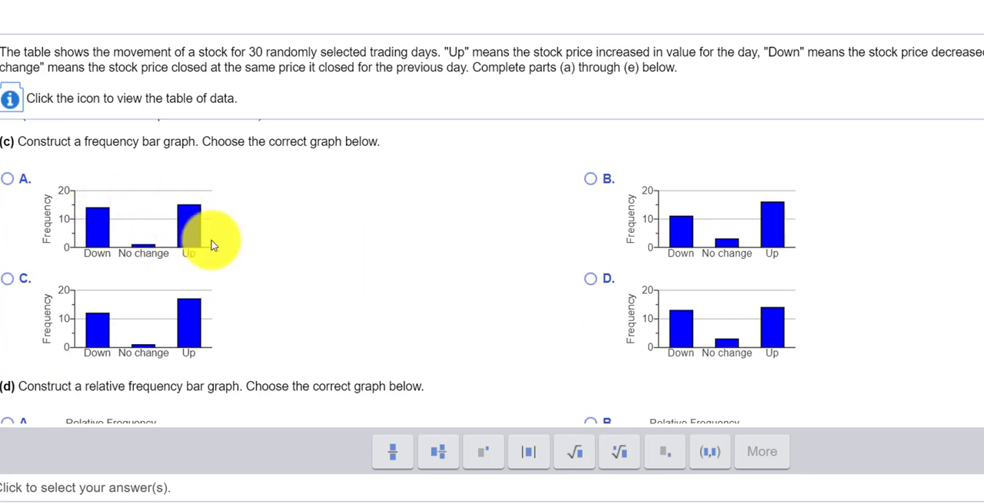
pyautogui.moveTo(692, 312)
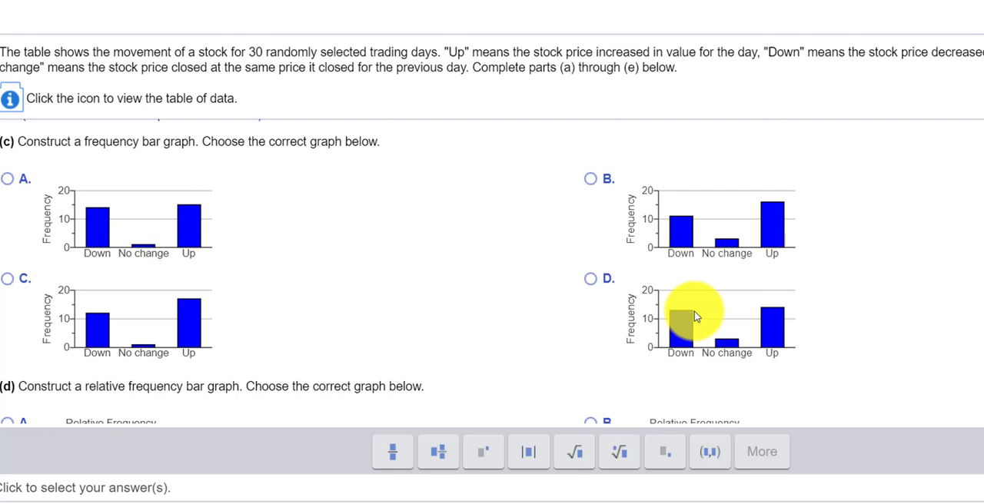
pyautogui.moveTo(50, 238)
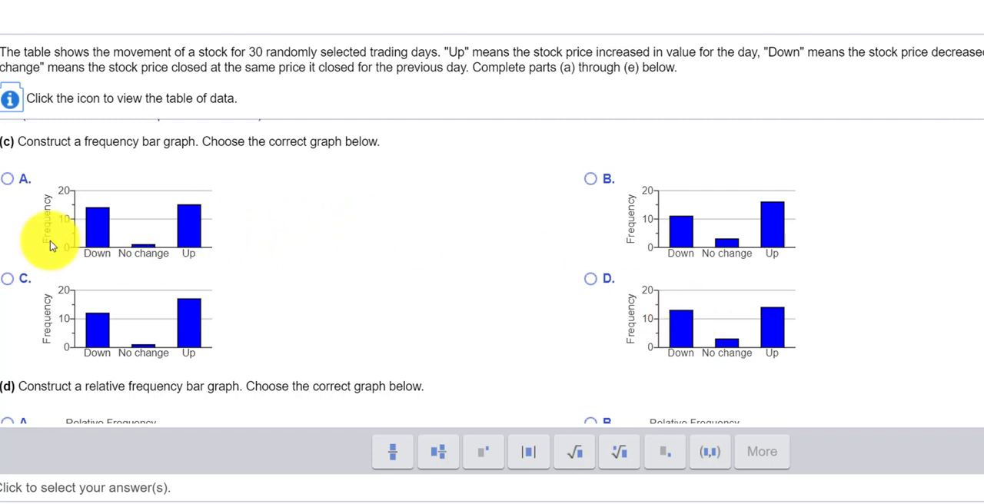
pyautogui.moveTo(566, 341)
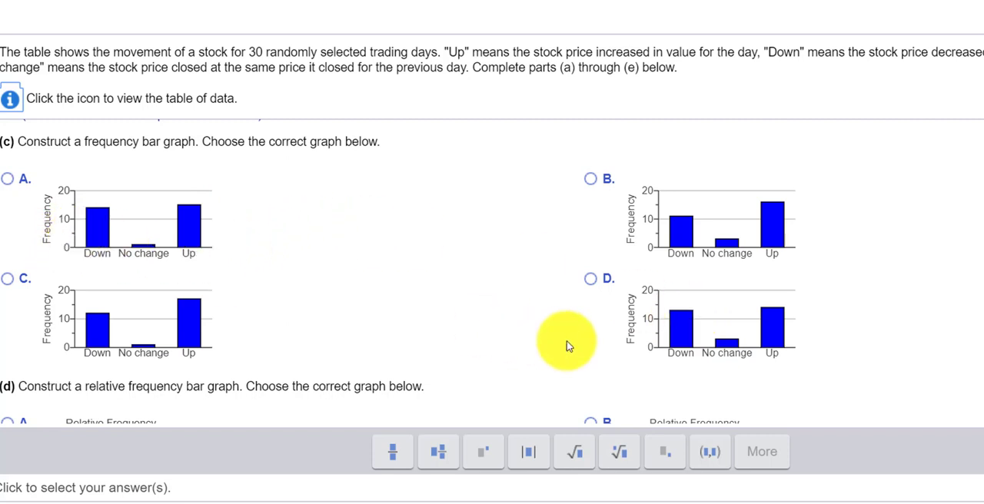
pyautogui.moveTo(734, 275)
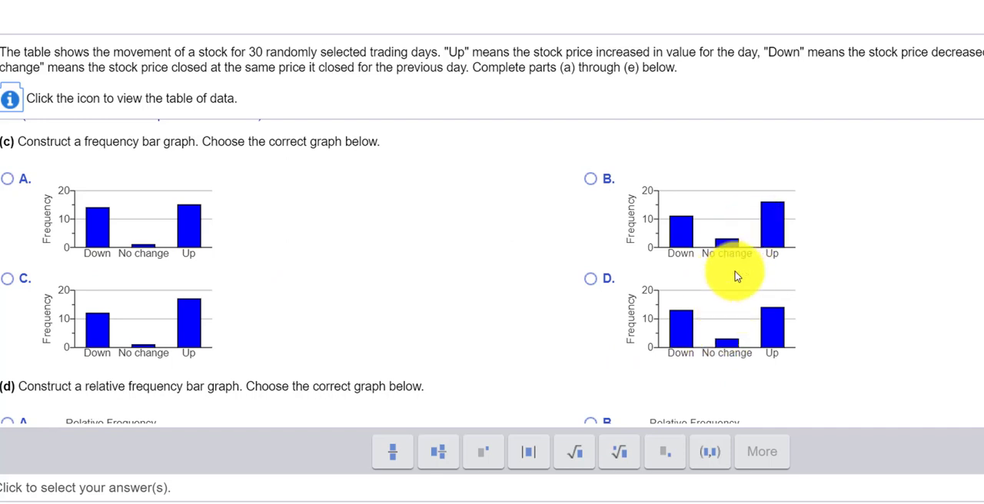
pyautogui.click(7, 179)
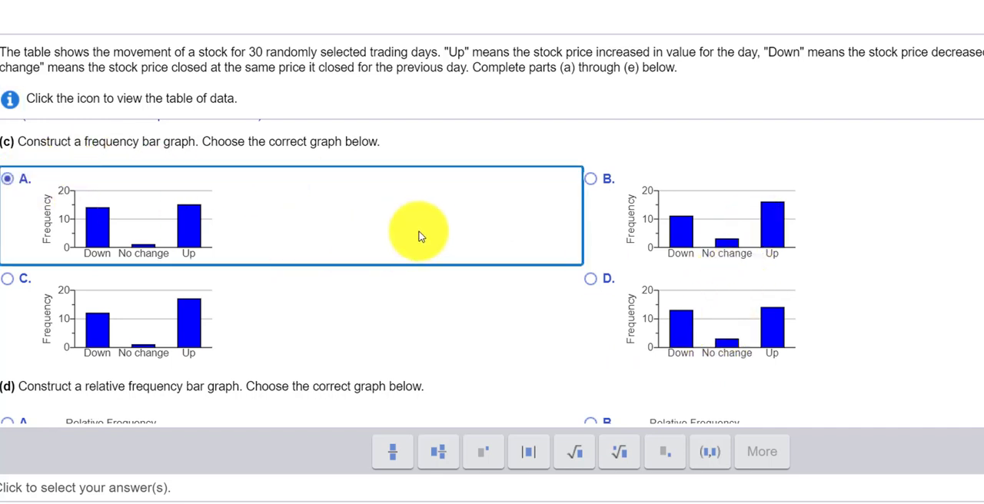
# Pick graph B for part (d), then change the answer to graph D matching .467, .033, .5
pyautogui.scroll(-3)
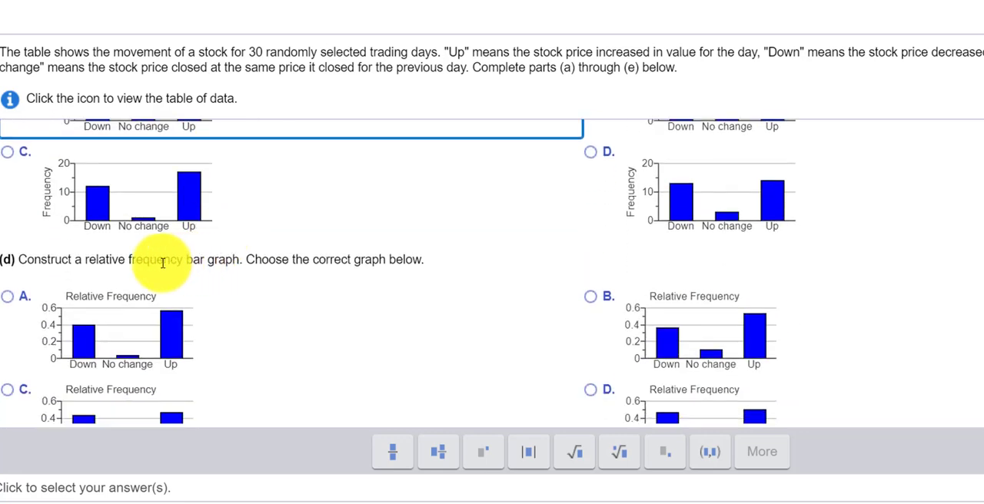
pyautogui.scroll(-3)
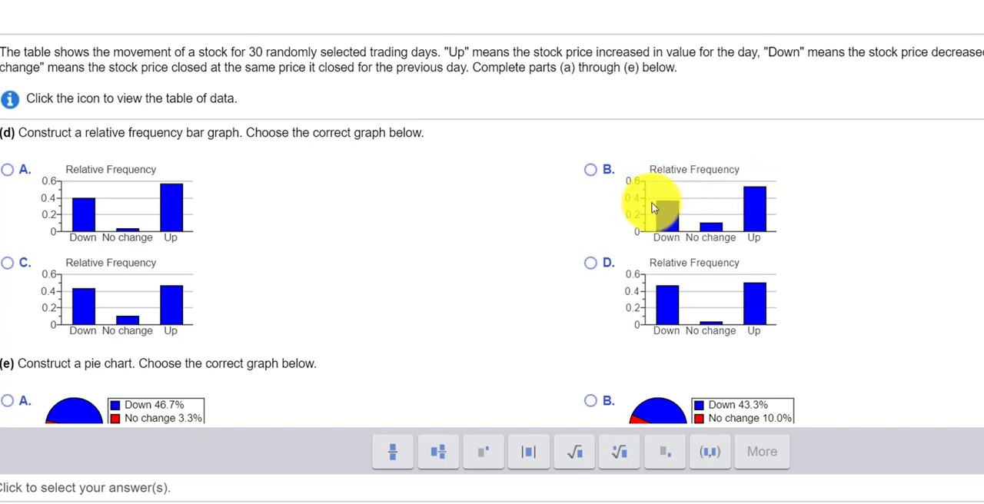
pyautogui.moveTo(676, 277)
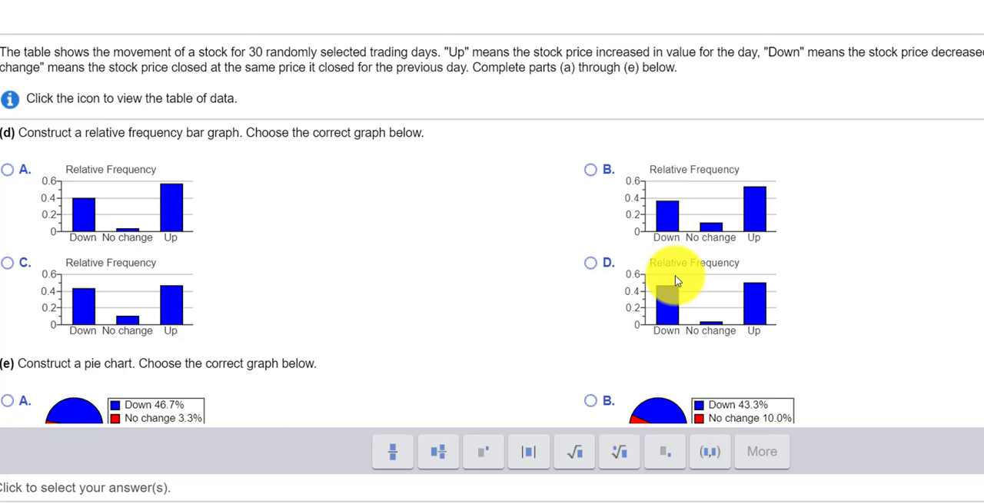
pyautogui.moveTo(719, 291)
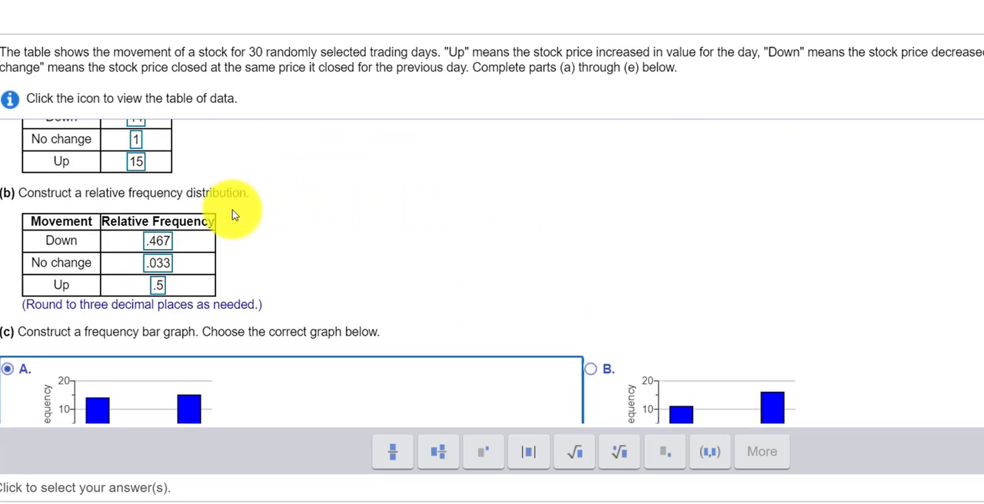
pyautogui.scroll(-3)
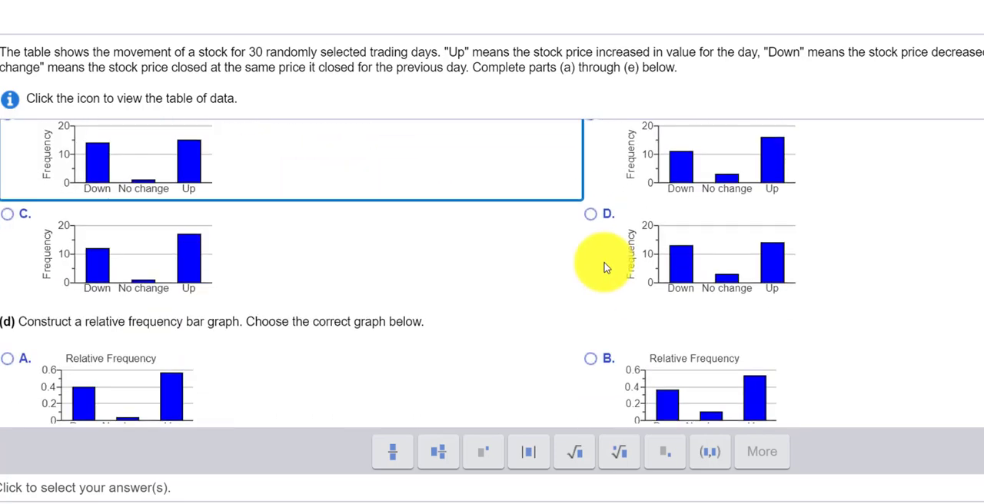
pyautogui.scroll(-3)
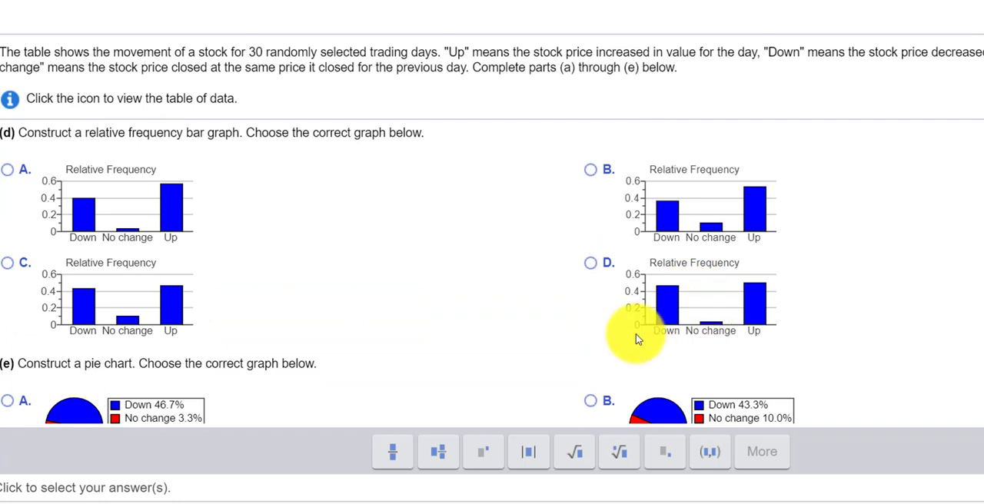
pyautogui.moveTo(443, 215)
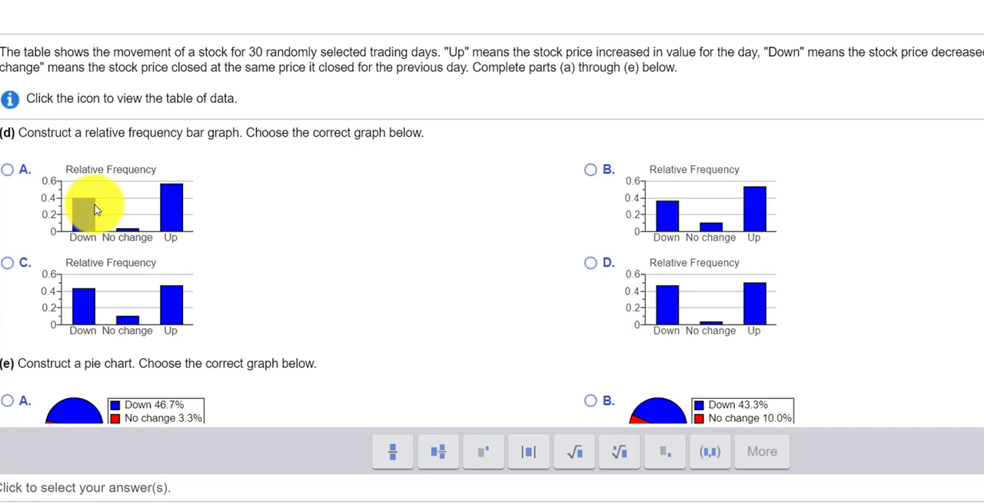
pyautogui.click(590, 169)
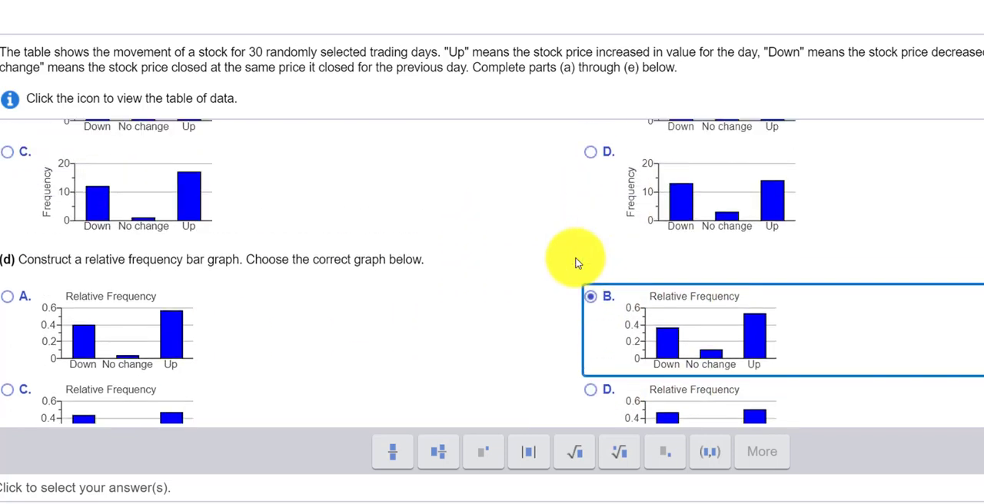
pyautogui.moveTo(646, 264)
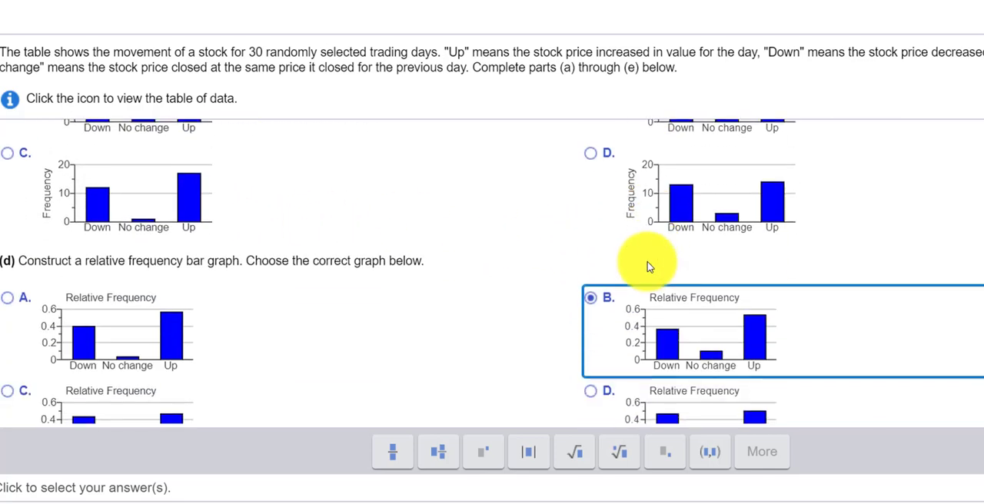
pyautogui.scroll(-3)
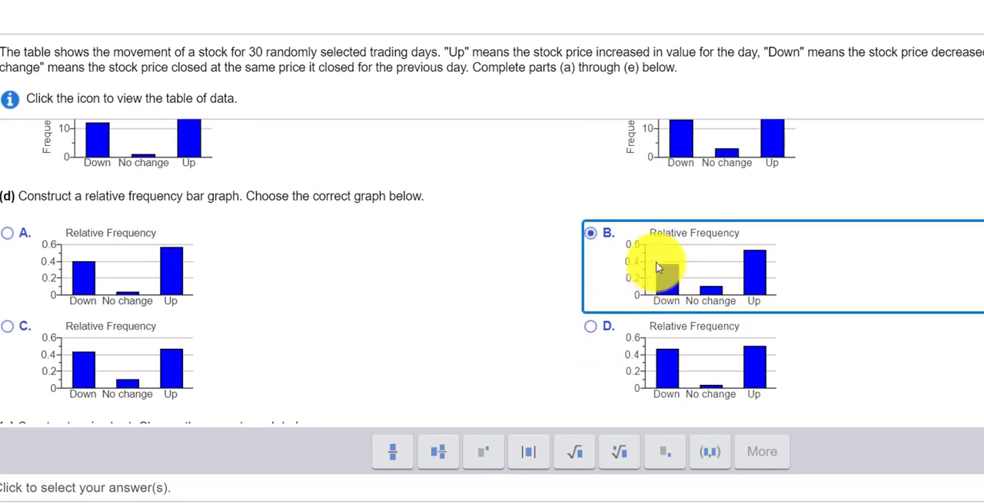
pyautogui.moveTo(621, 337)
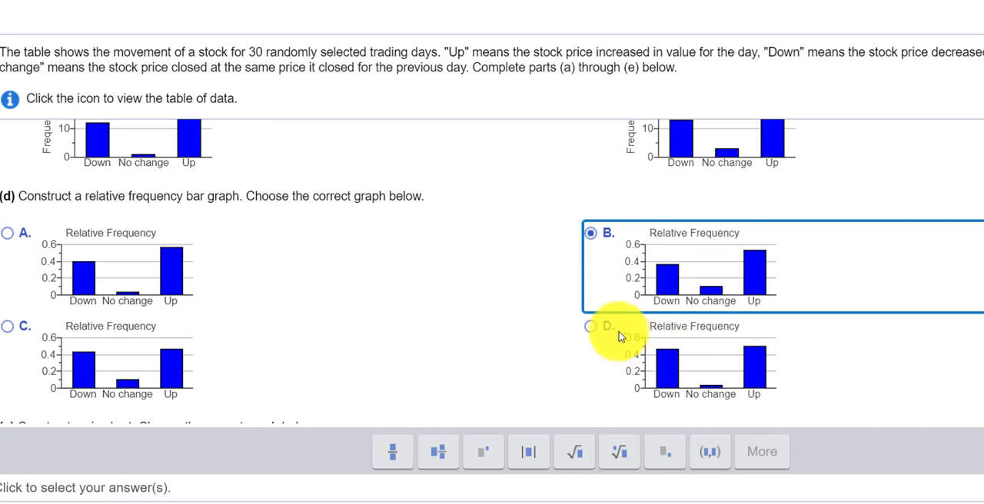
pyautogui.click(590, 326)
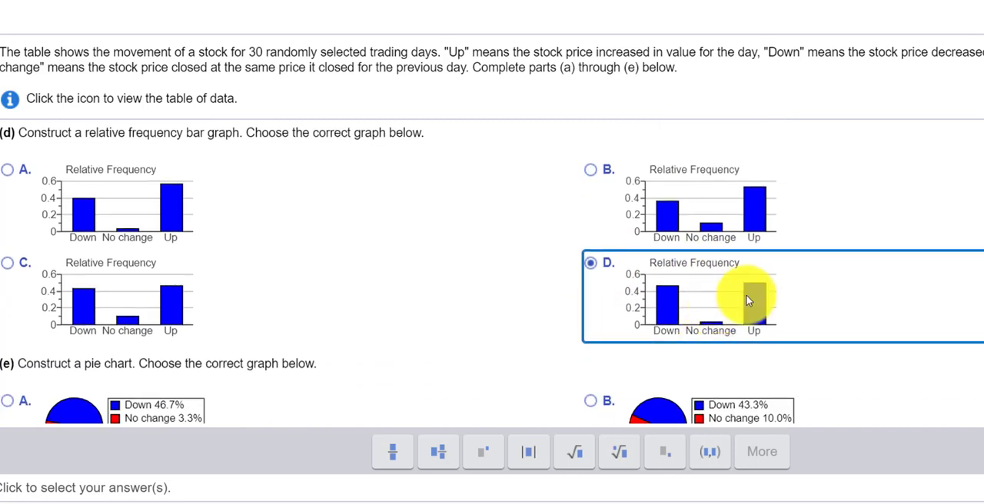
pyautogui.moveTo(679, 307)
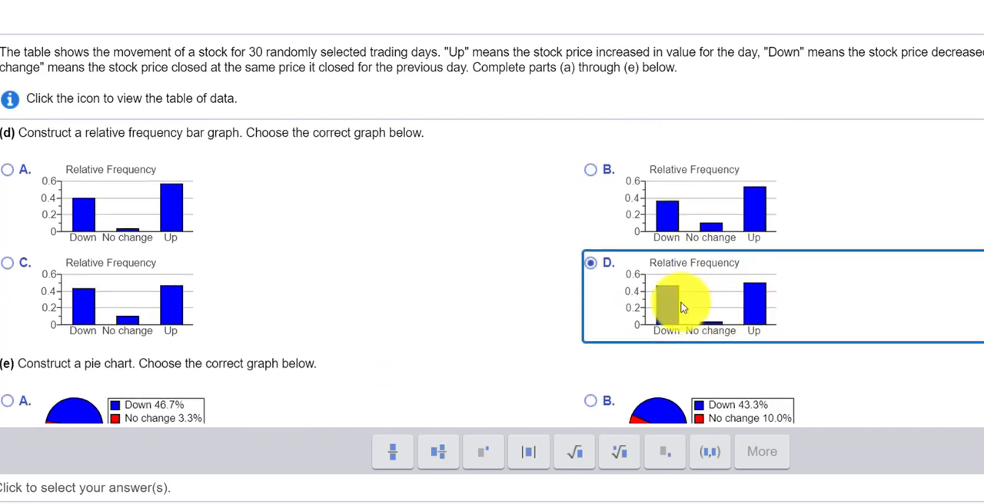
# Choose pie chart A (Down 46.7%, No change 3.3%, Up 50.0%) for part (e) and check the answer
pyautogui.scroll(-3)
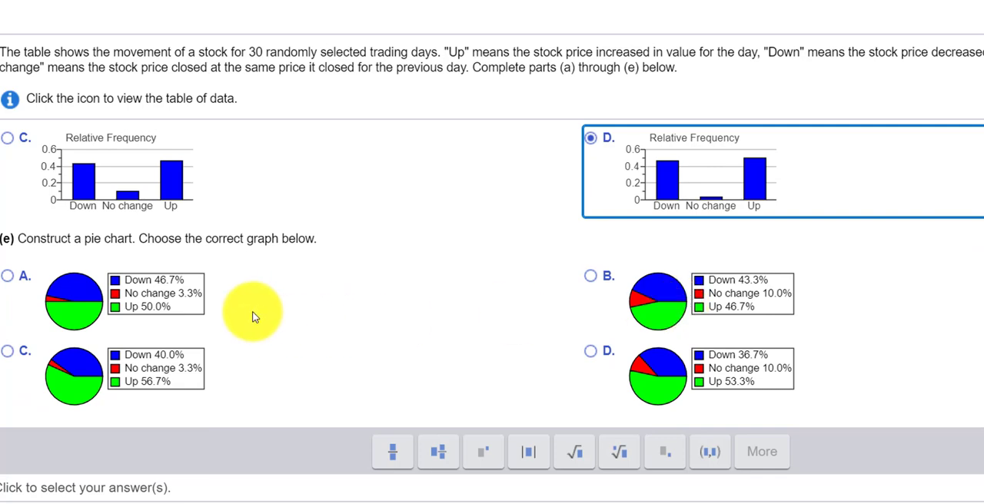
pyautogui.scroll(3)
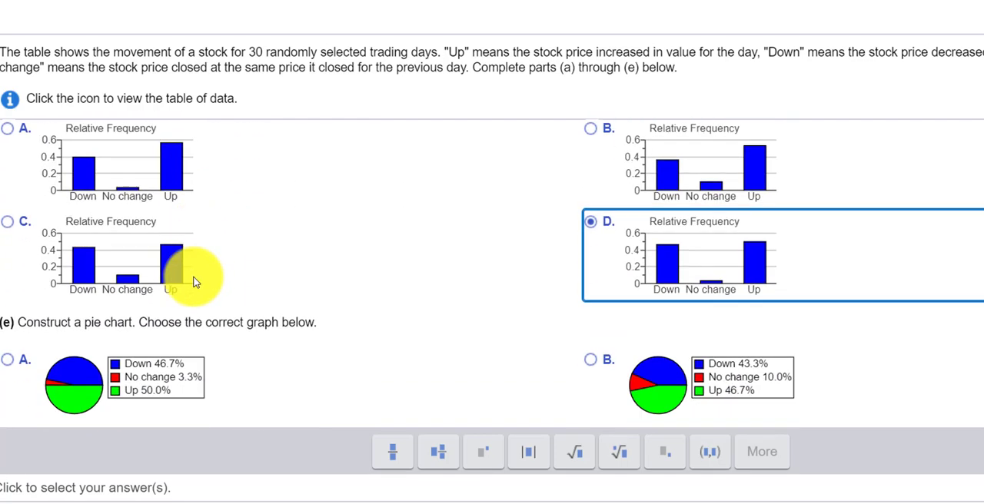
pyautogui.scroll(-3)
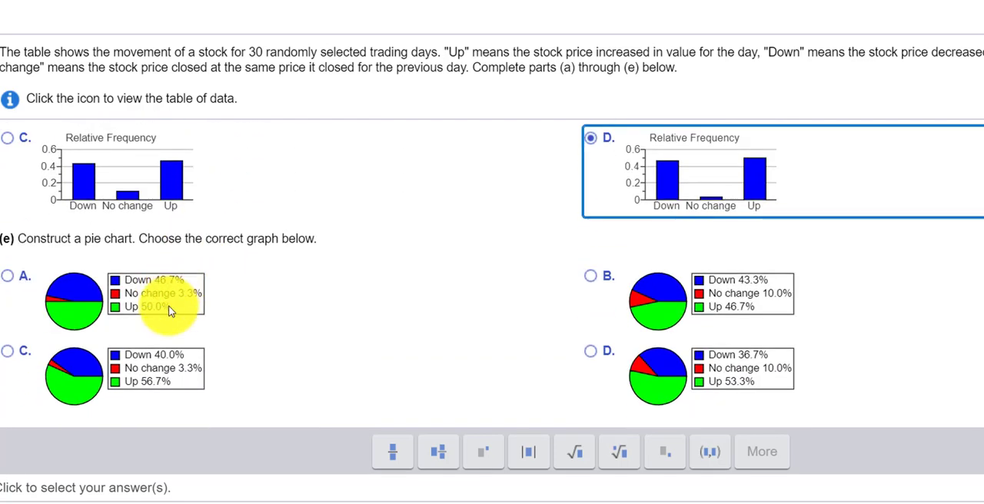
pyautogui.moveTo(34, 285)
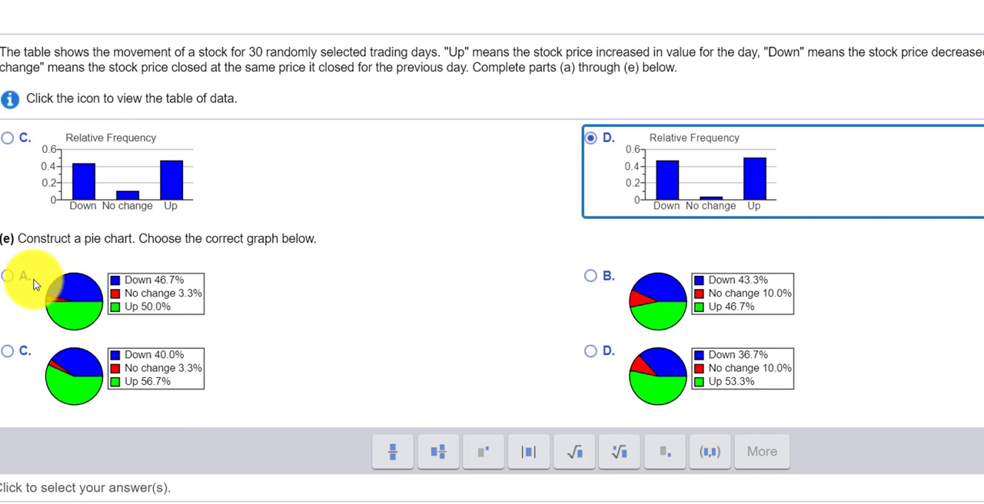
pyautogui.click(8, 277)
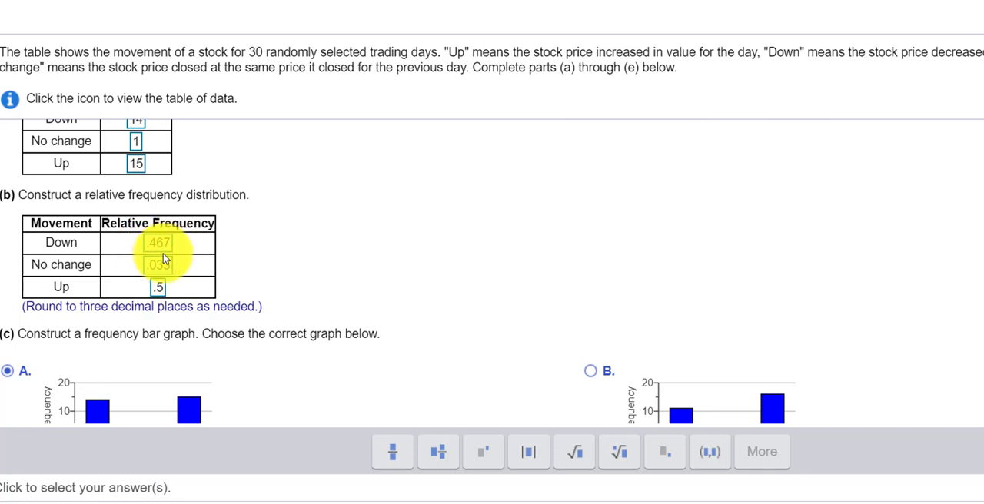
pyautogui.scroll(-3)
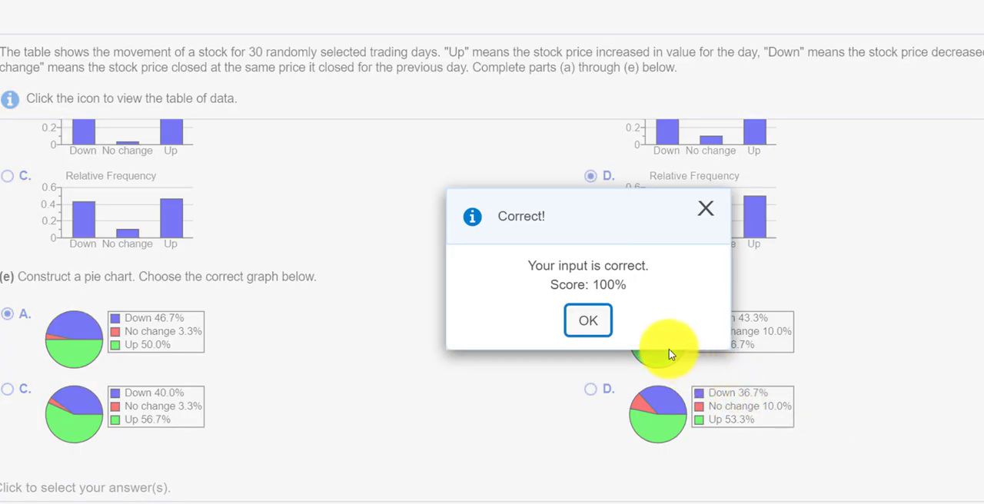
# Dismiss the Correct message and show export options for the Number of Potholes data
pyautogui.click(587, 320)
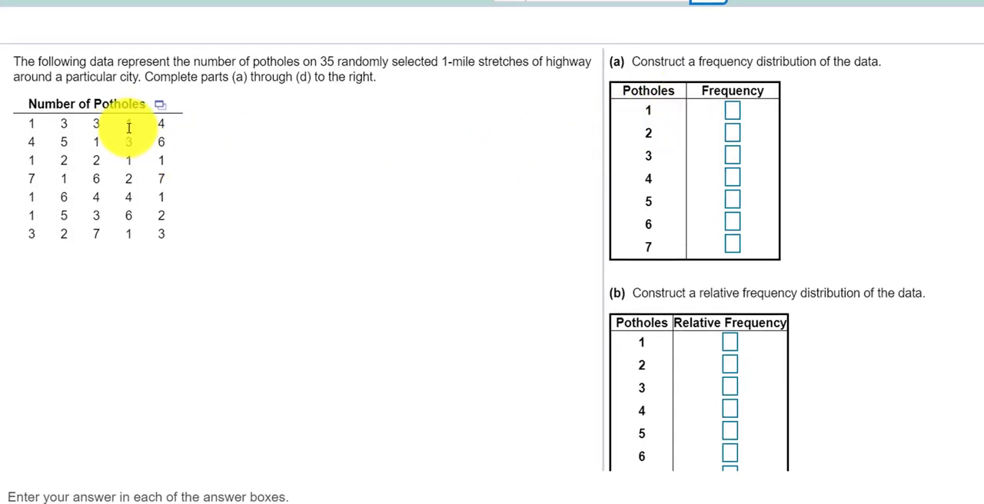
pyautogui.moveTo(137, 123)
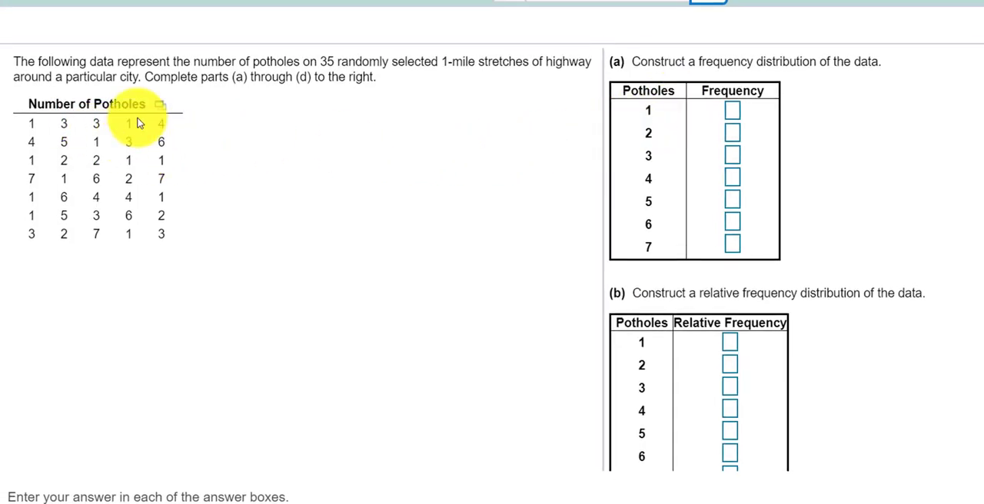
pyautogui.moveTo(234, 107)
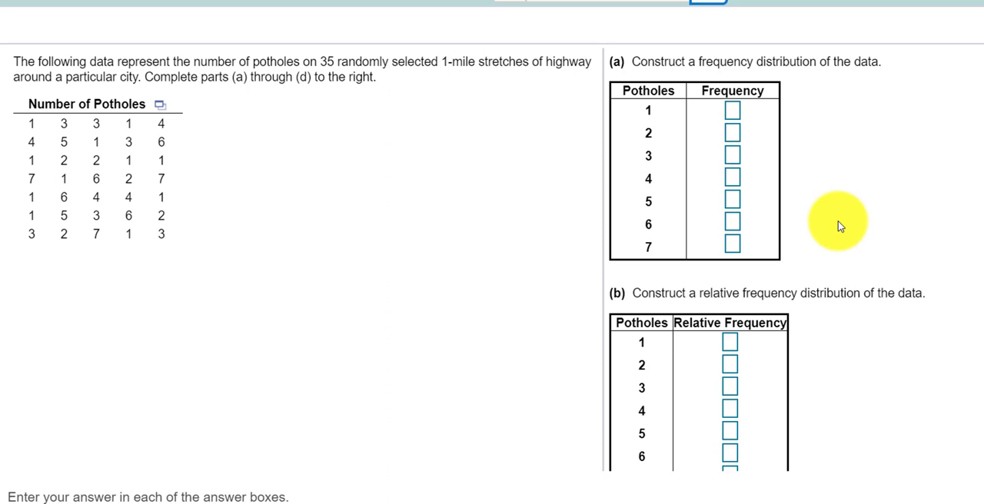
pyautogui.moveTo(161, 119)
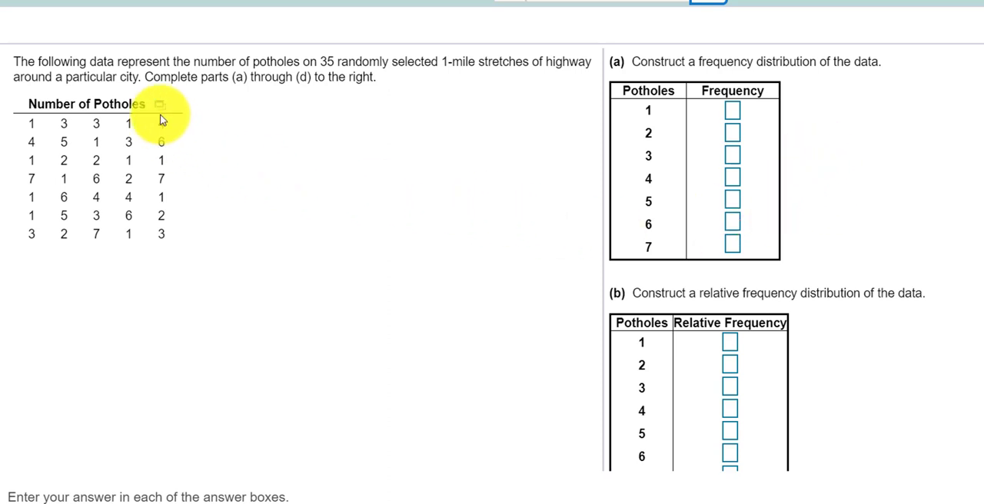
pyautogui.click(159, 104)
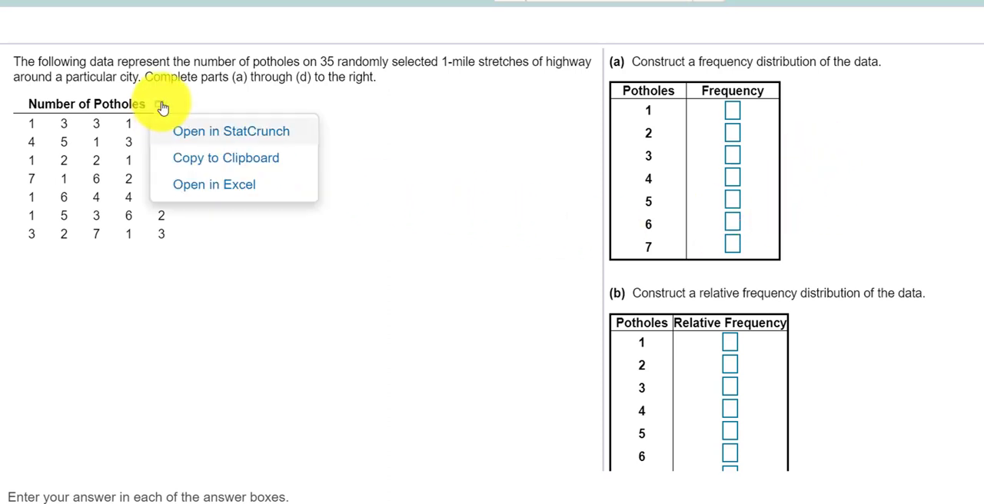
pyautogui.moveTo(184, 126)
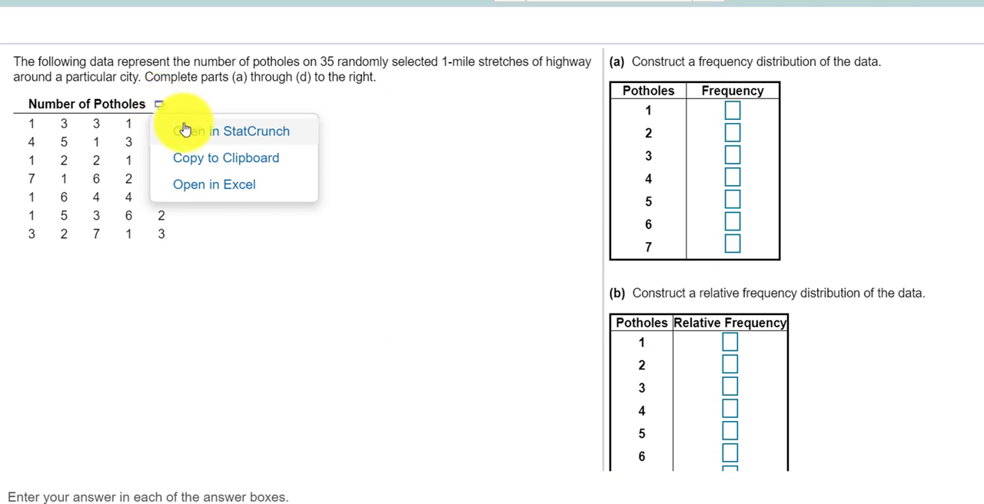
# Compute the pothole frequency table with relative frequencies in StatCrunch (1:11, 2:5, 3:6, 4:4, 5:2, 6:4, 7:3)
pyautogui.click(252, 131)
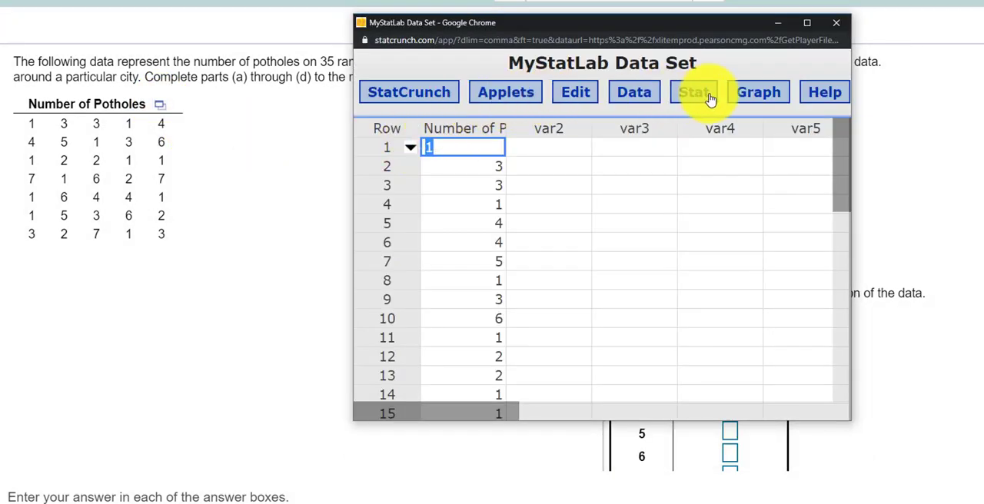
pyautogui.click(692, 93)
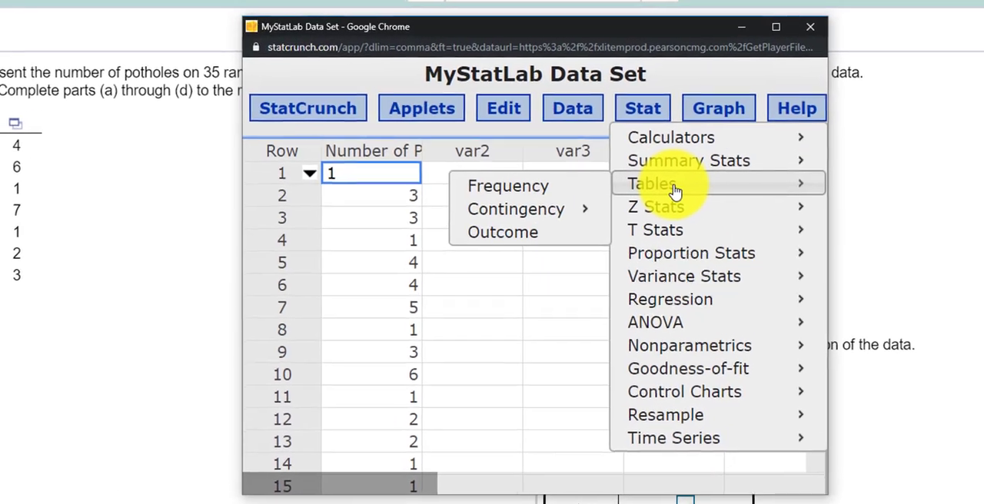
pyautogui.click(507, 185)
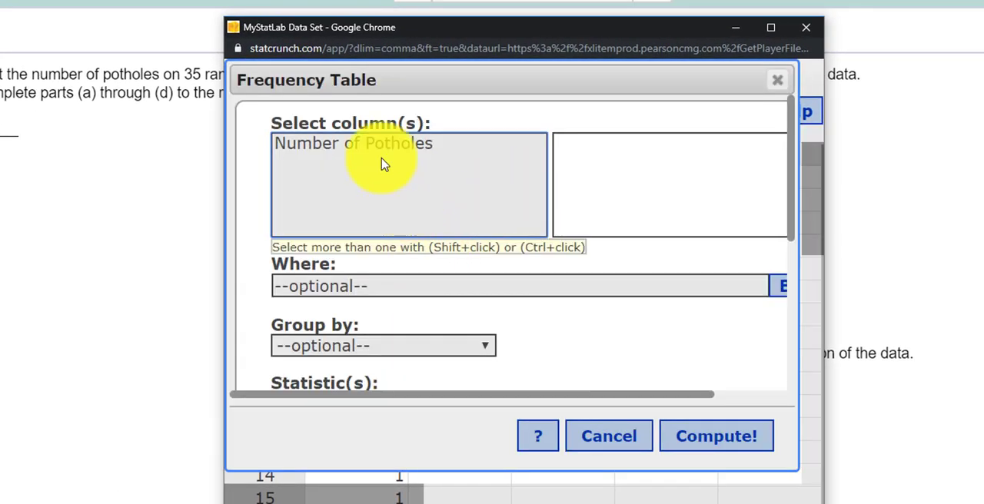
pyautogui.scroll(-3)
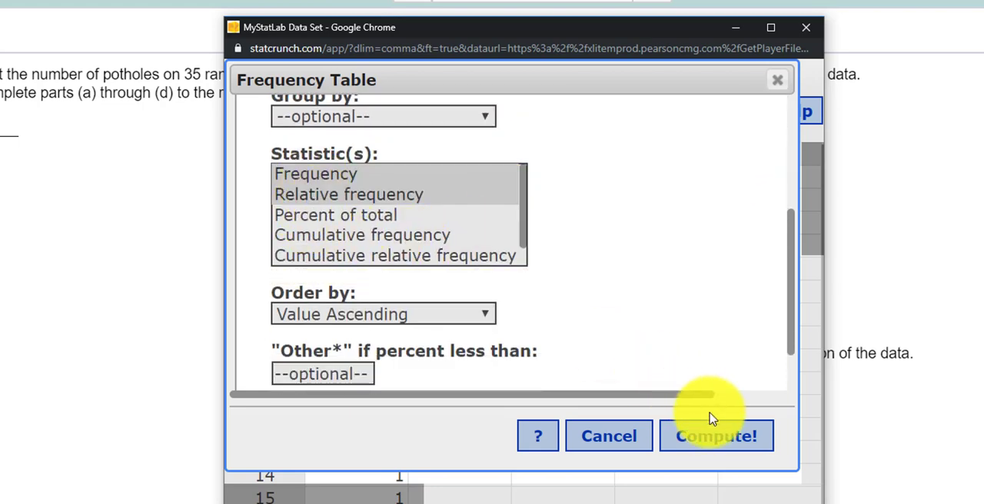
pyautogui.click(716, 437)
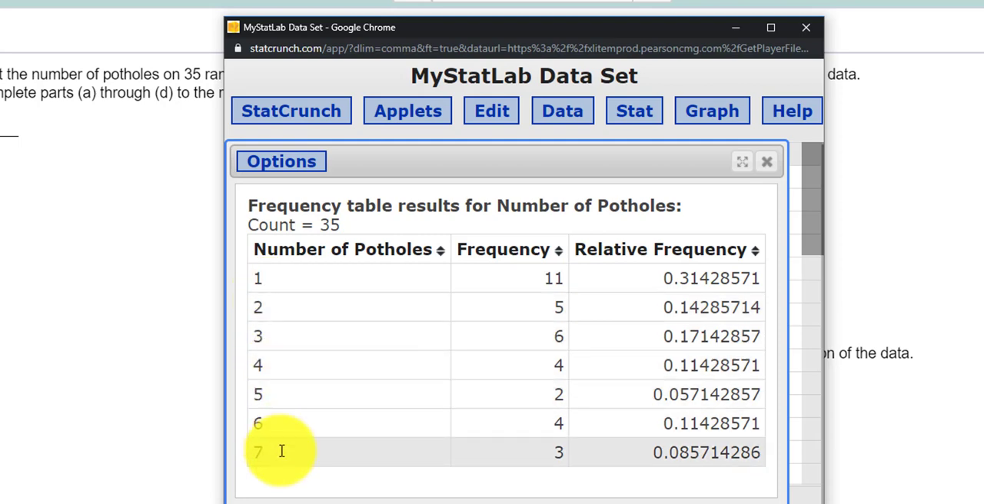
pyautogui.click(766, 161)
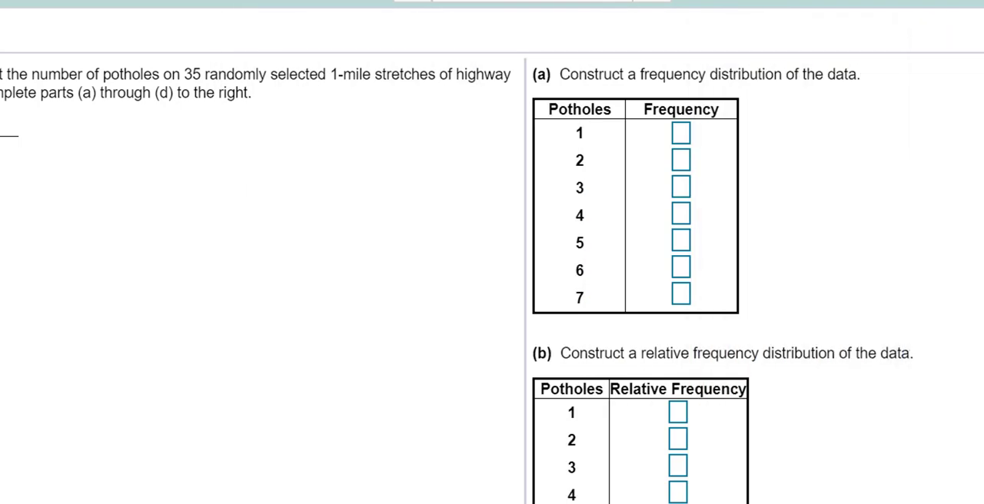
# Enter the pothole frequencies and relative frequencies .314, .143, .171, .114, .057, .114, .086
pyautogui.click(680, 132)
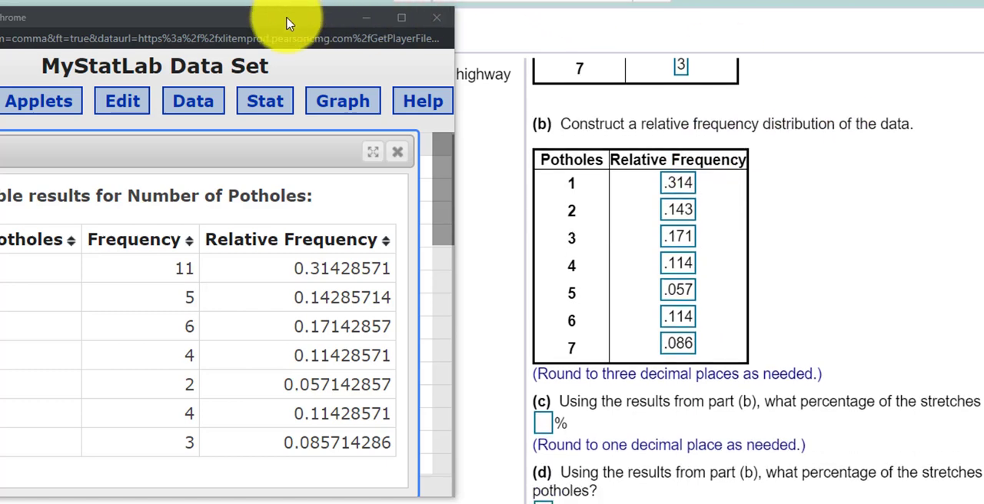
pyautogui.click(396, 151)
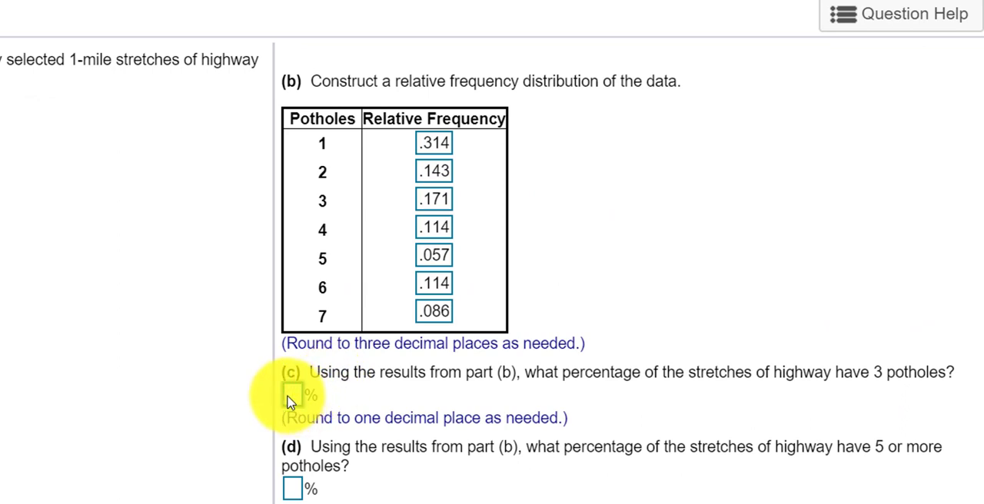
# Enter 17.1 as the percentage of stretches with 3 potholes for part (c)
pyautogui.write('17.1')
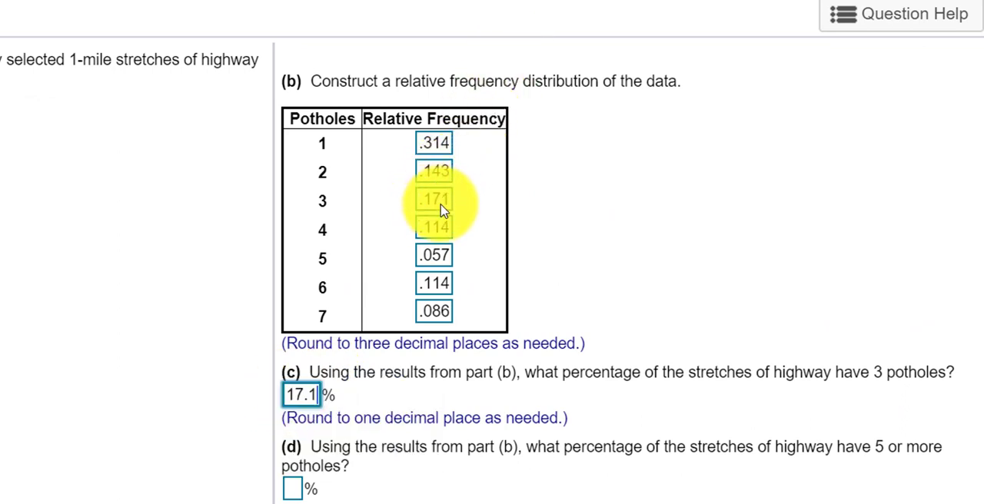
pyautogui.moveTo(818, 474)
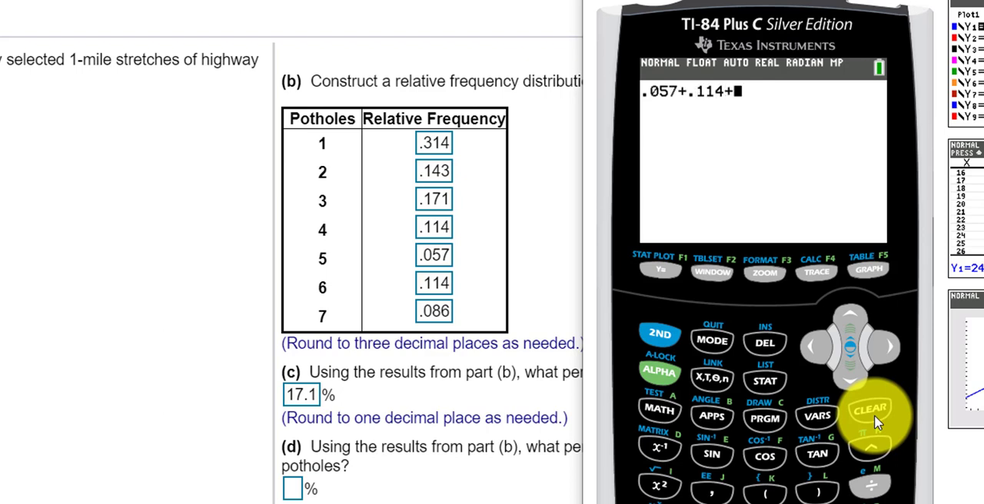
# Sum .057+.114+.086 on the TI-84 to get .257 and enter 25.7% for part (d), marked correct
pyautogui.write('.086')
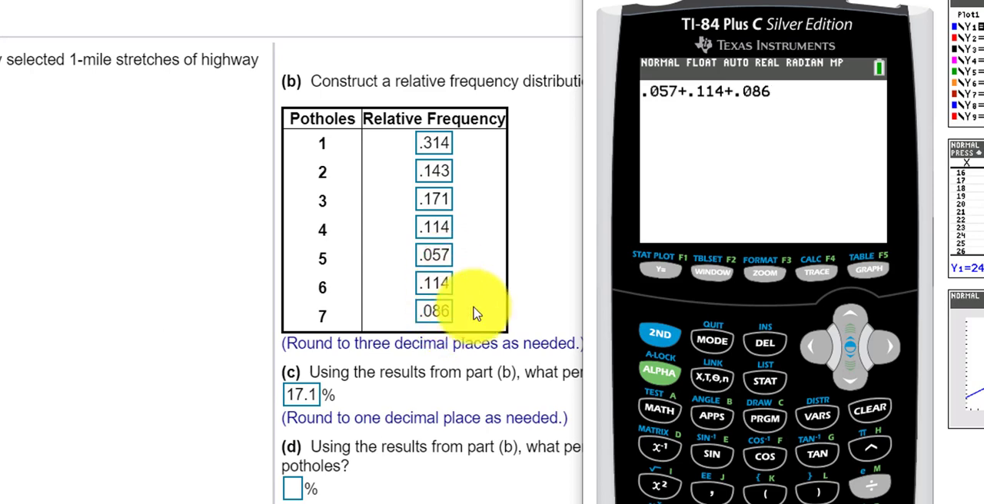
pyautogui.press('Enter')
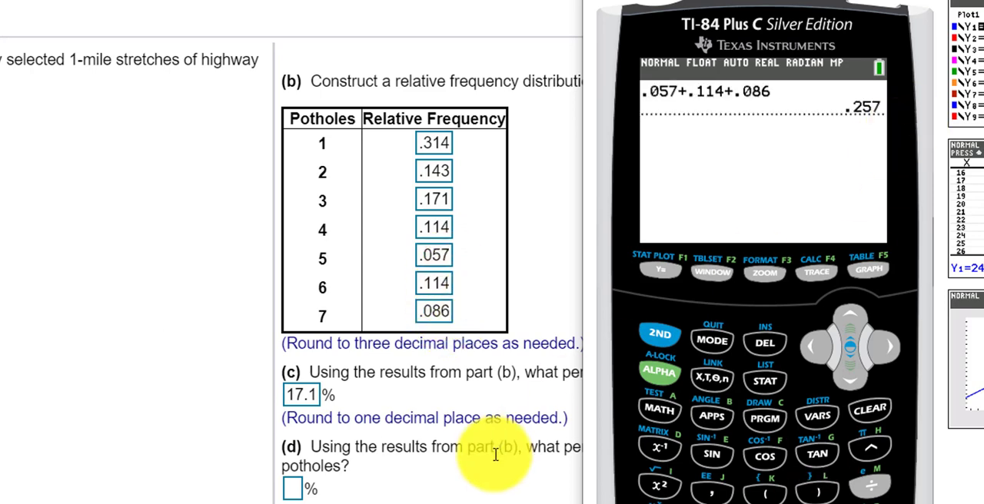
pyautogui.scroll(-3)
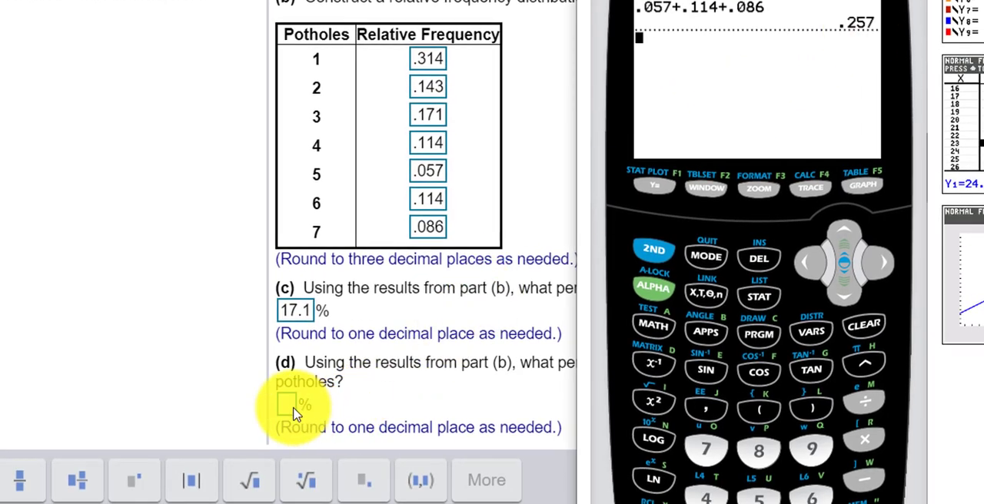
pyautogui.write('25.7')
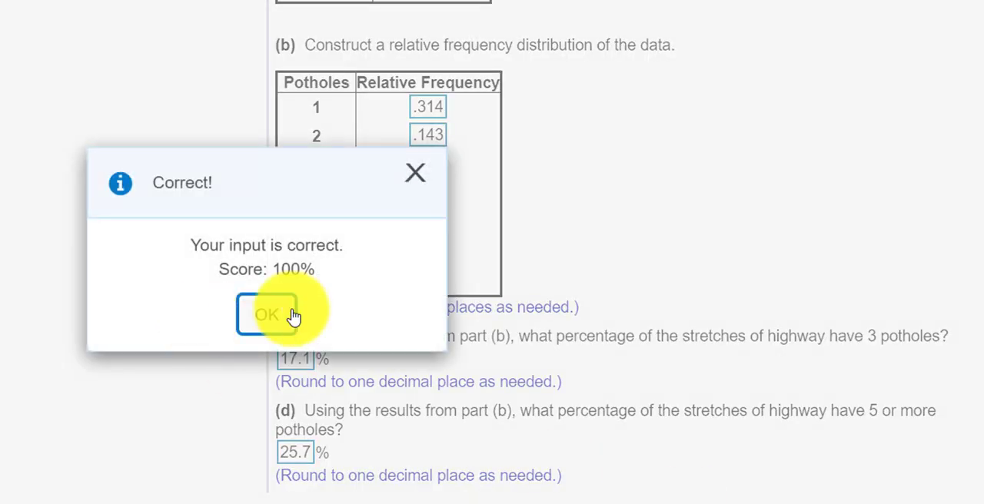
pyautogui.click(266, 315)
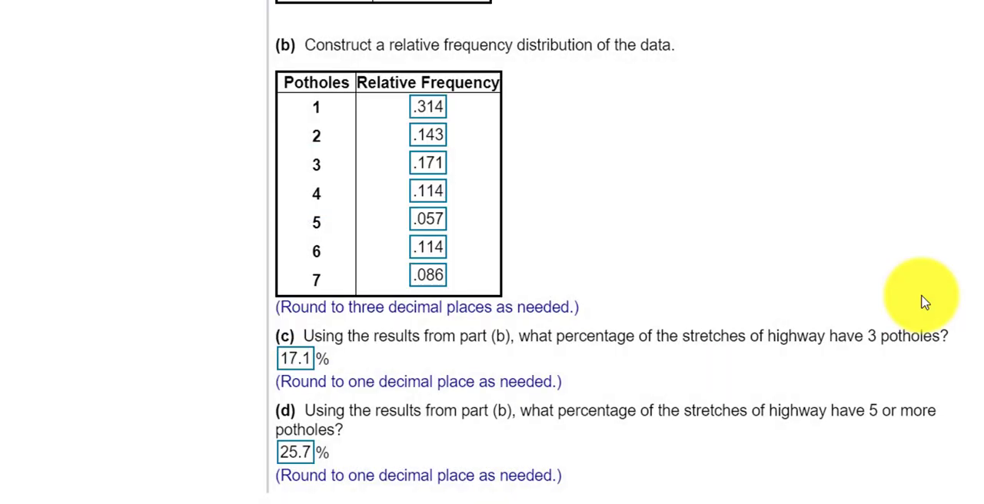